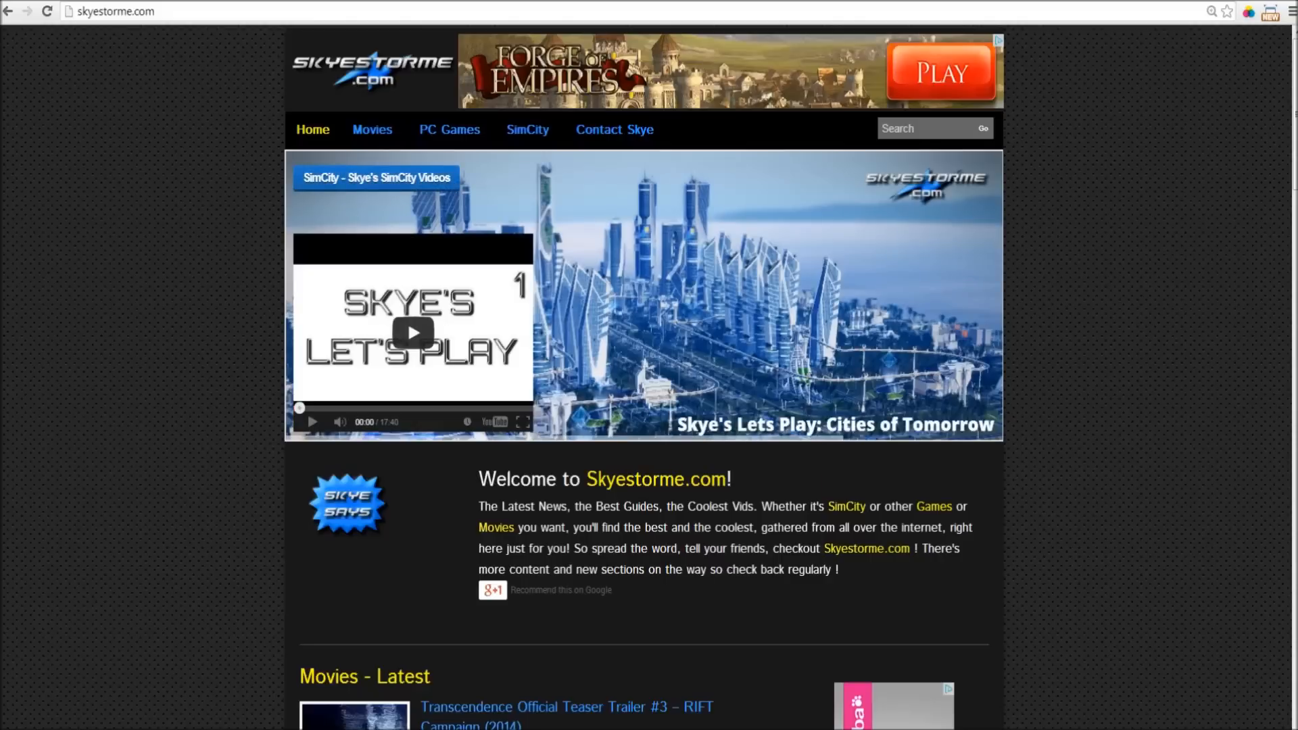
Step: Scroll through the Skyestorme.com homepage to browse its sections
click(412, 333)
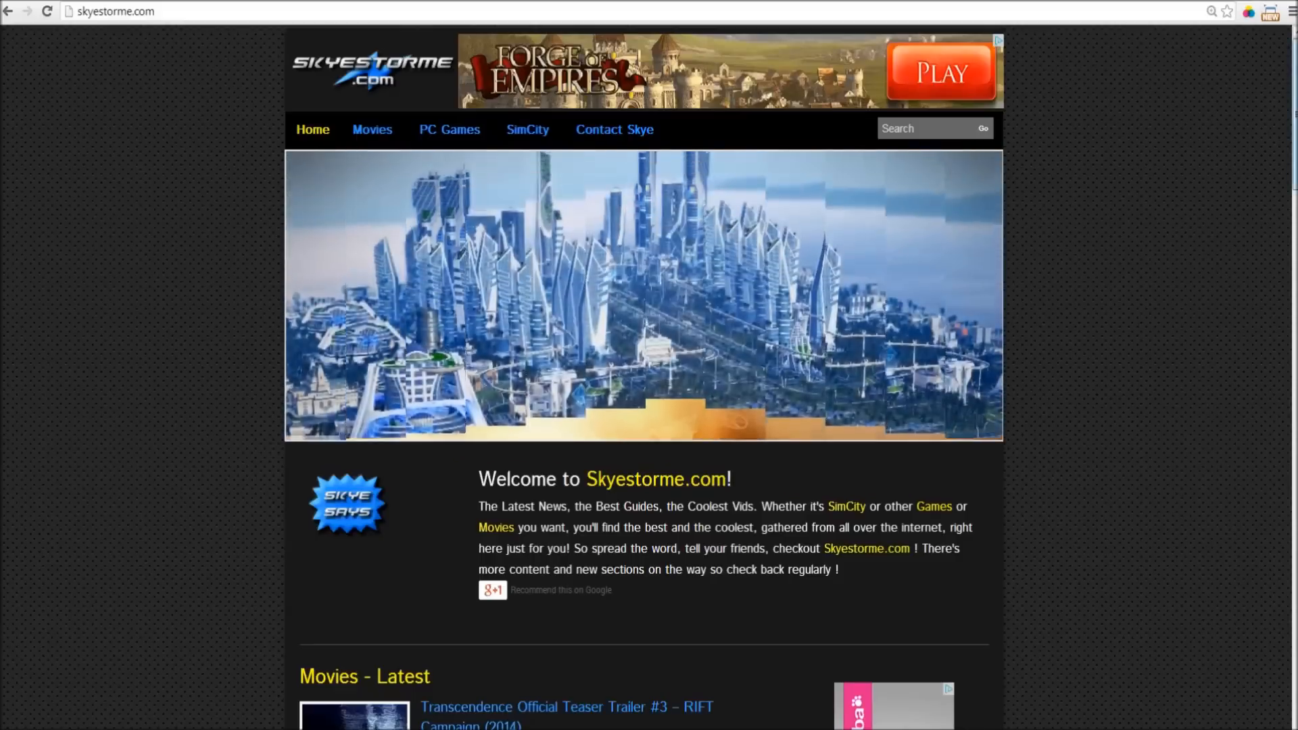
scroll(down, 3)
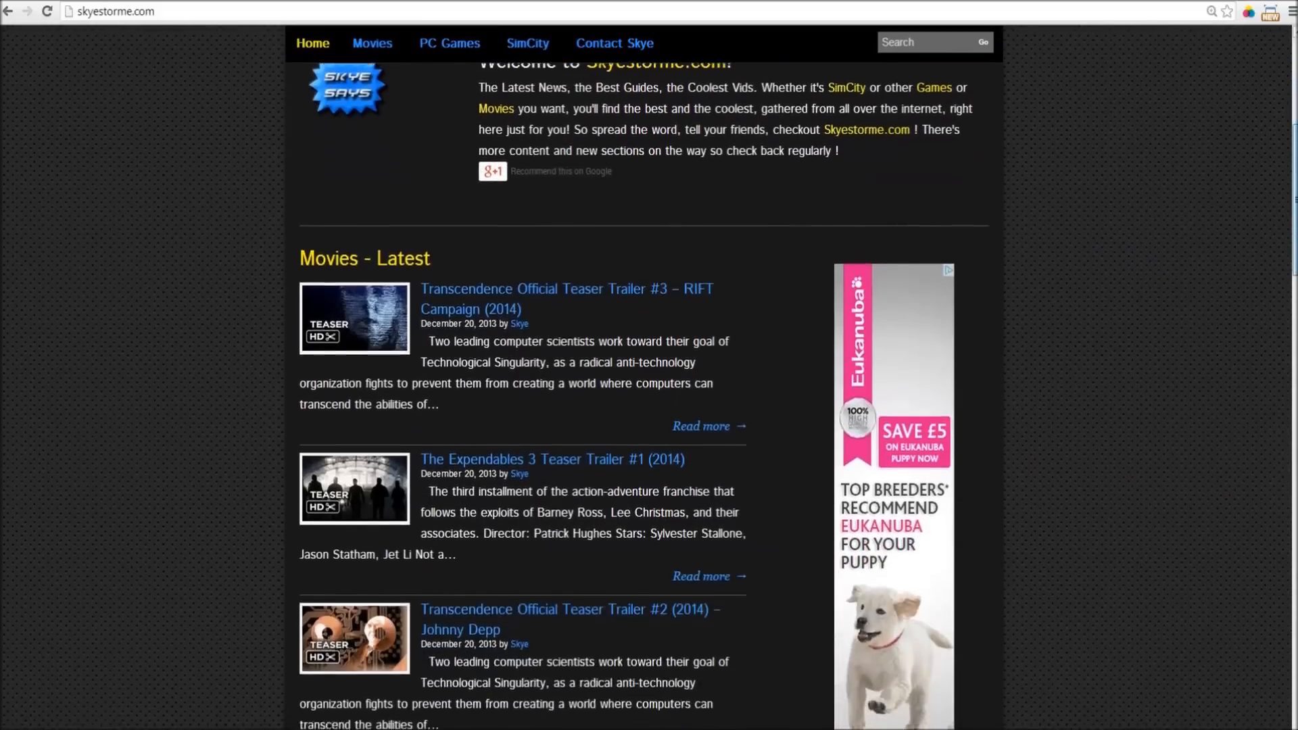
scroll(down, 3)
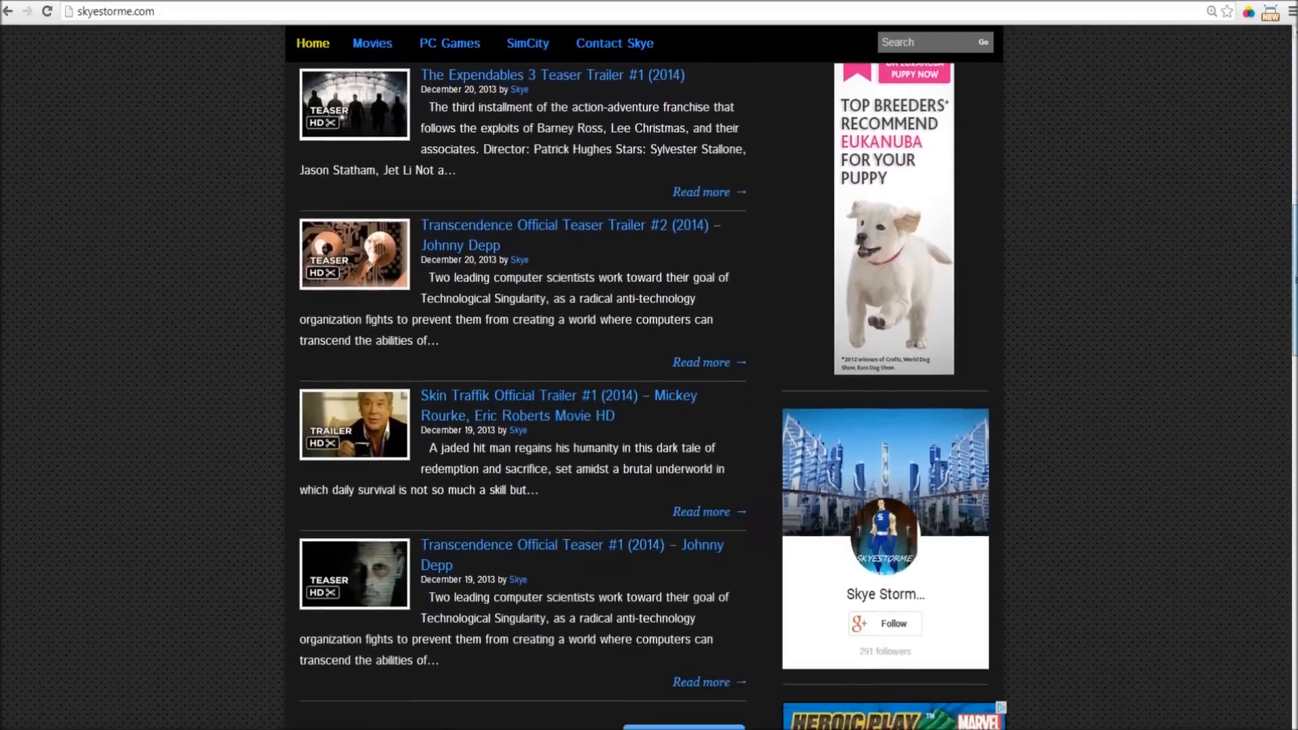
scroll(down, 3)
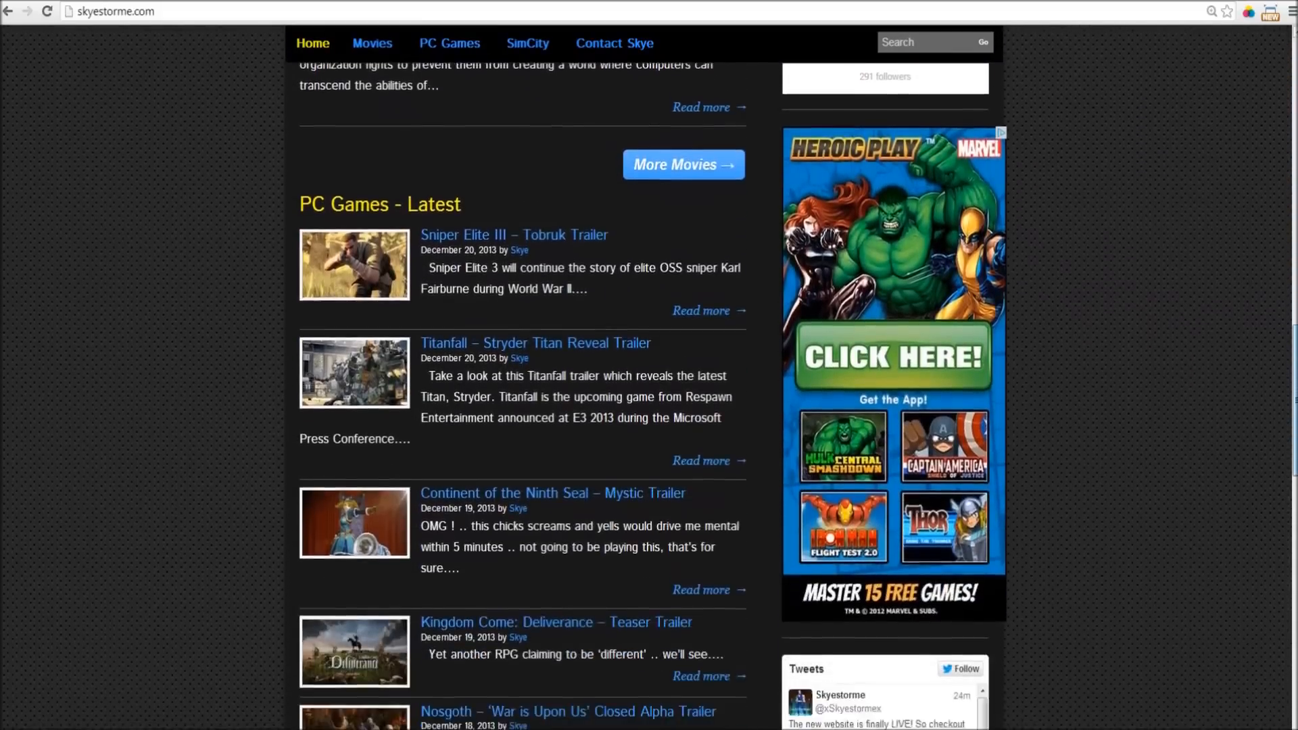
scroll(down, 3)
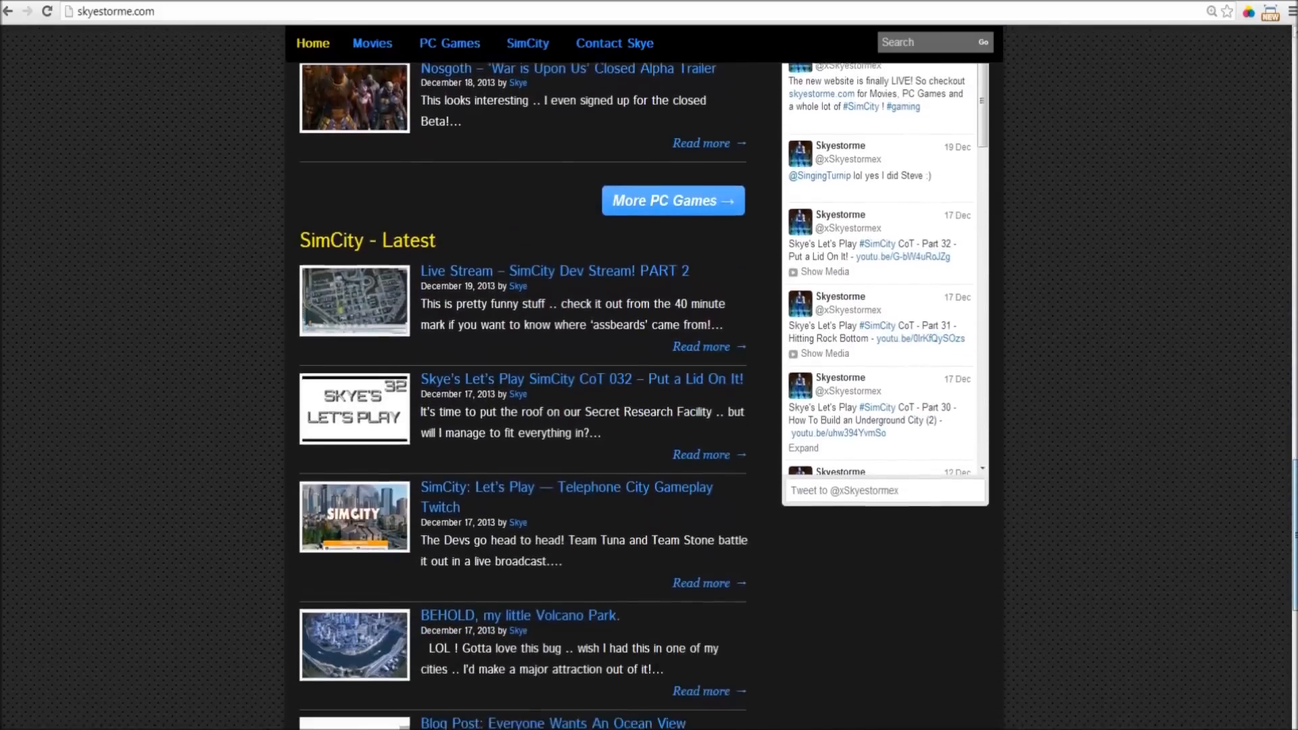
scroll(down, 3)
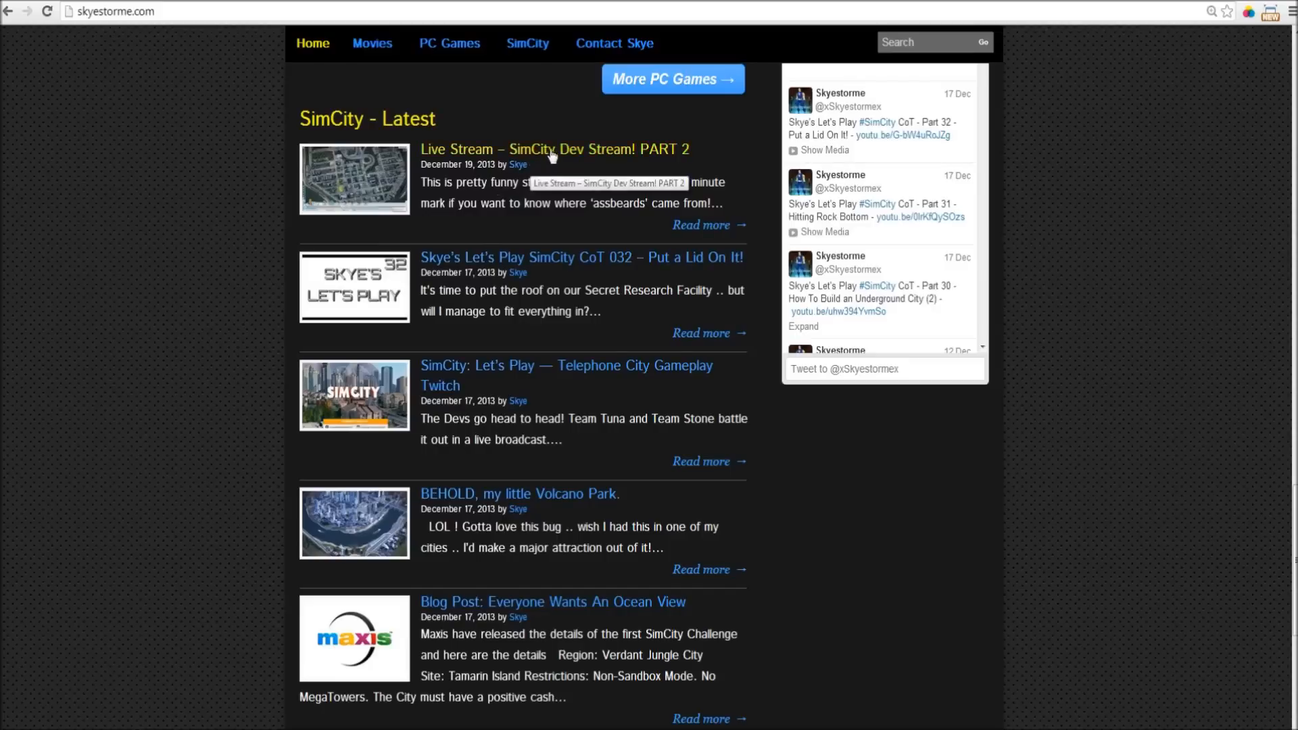
mouse_move(519, 132)
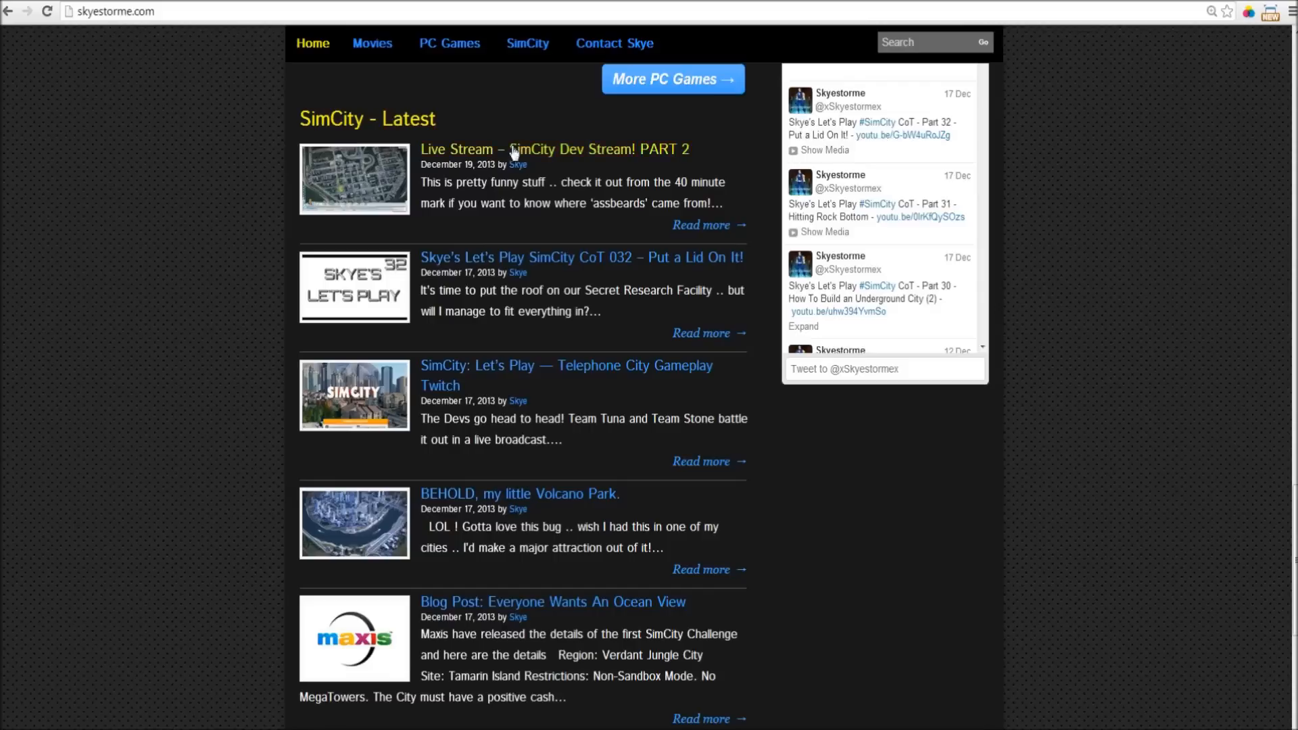
mouse_move(648, 141)
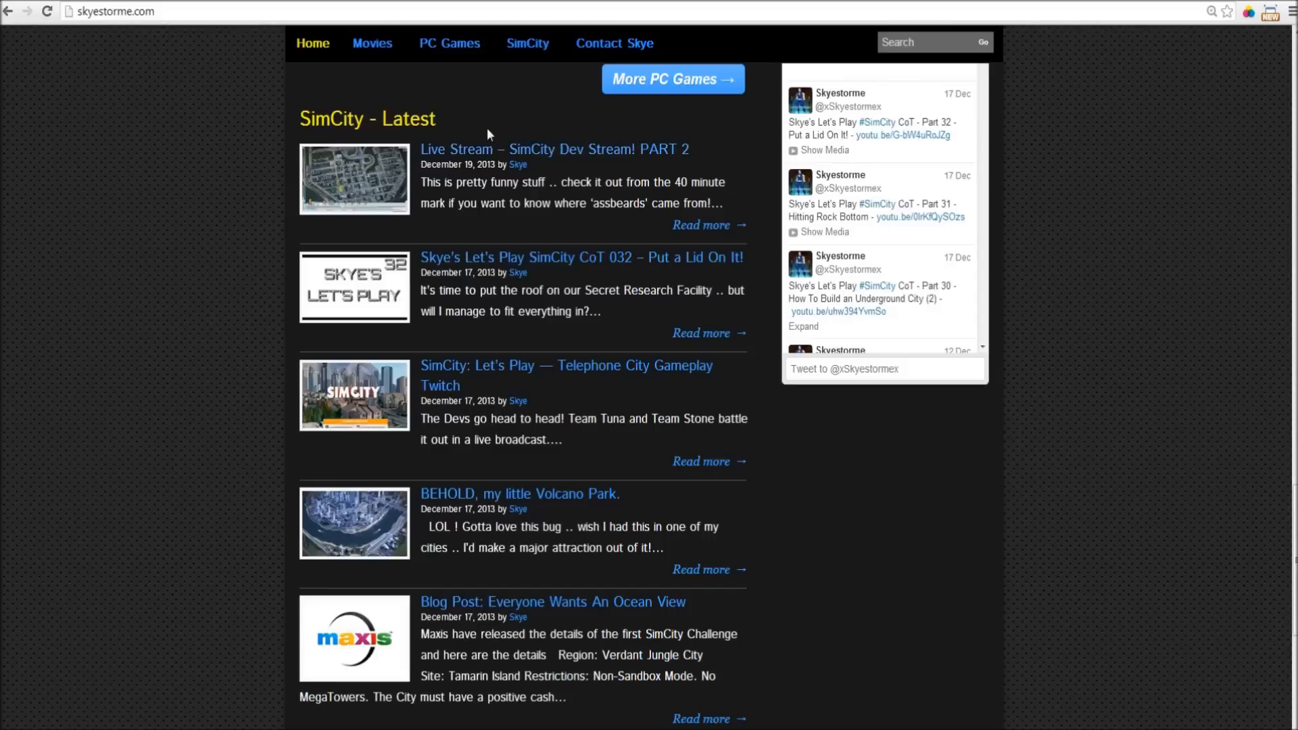
mouse_move(585, 174)
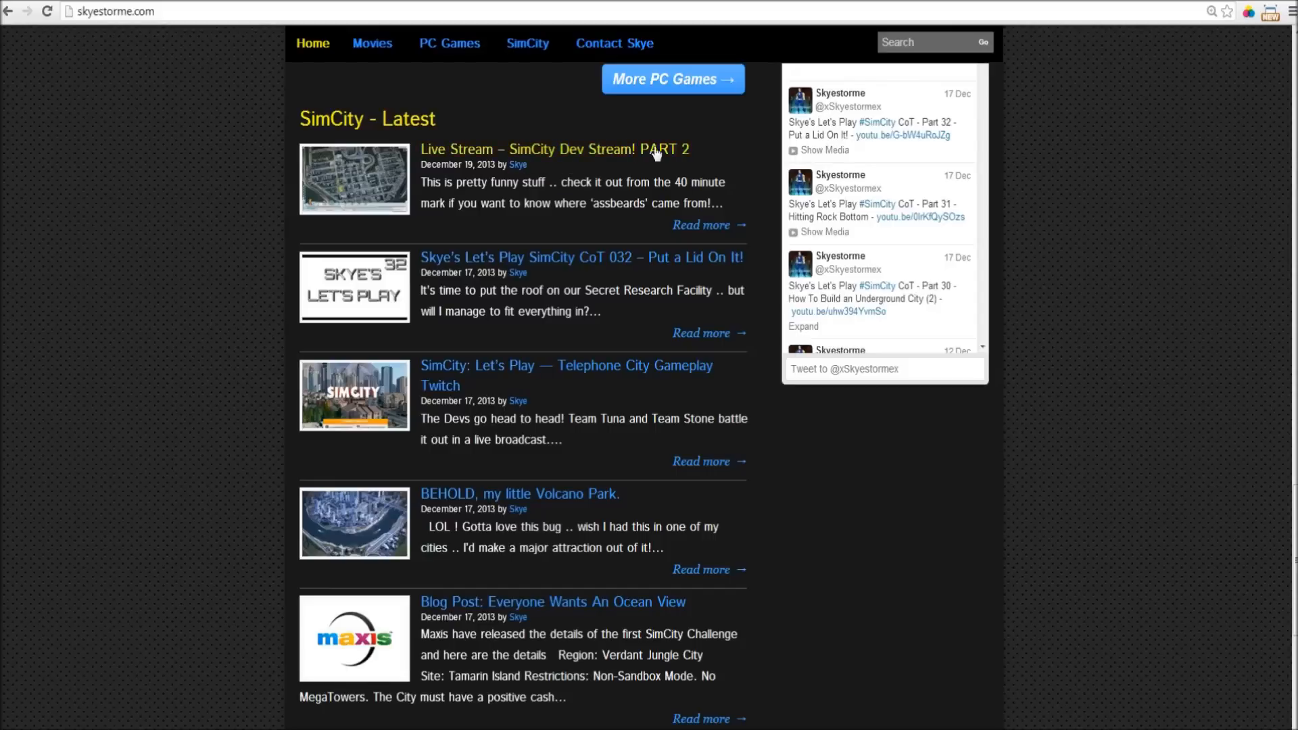
scroll(down, 3)
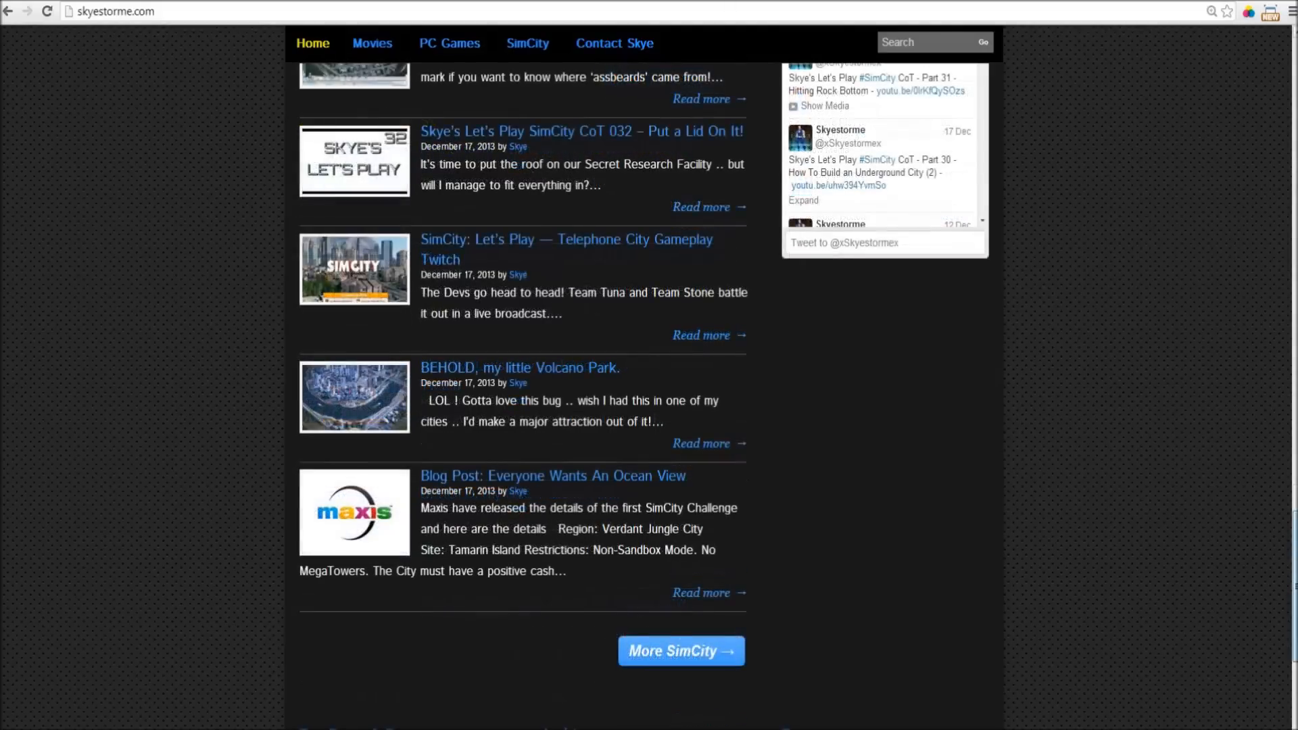
scroll(up, 3)
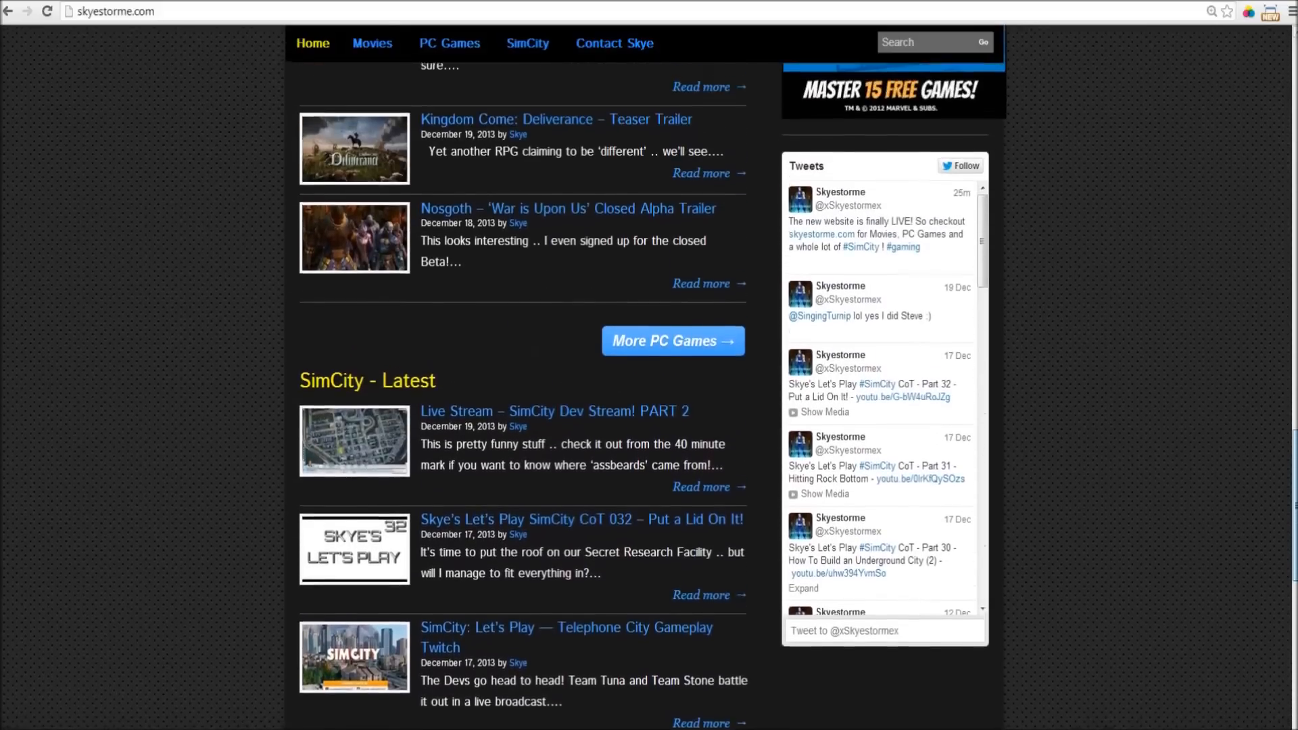
scroll(down, 3)
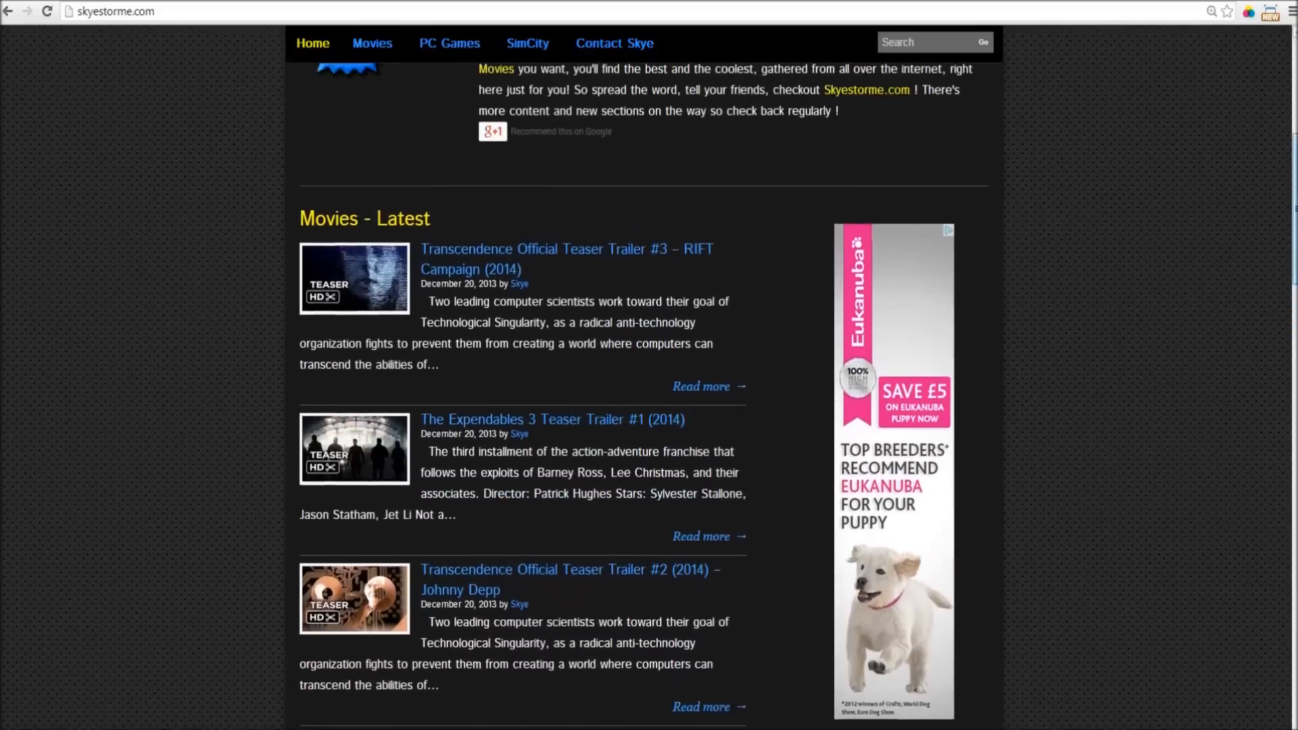
scroll(up, 3)
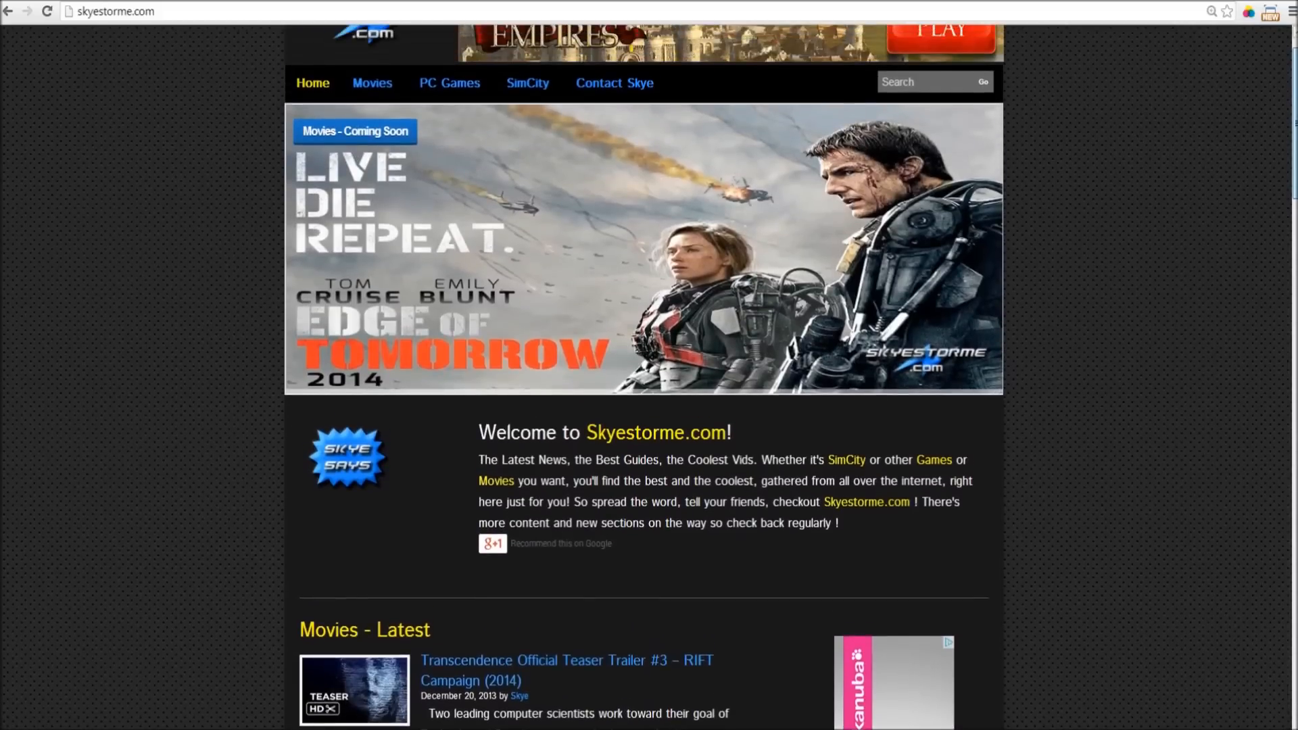
Step: Go to the SimCity Guides (Video) page from the navigation bar
click(527, 82)
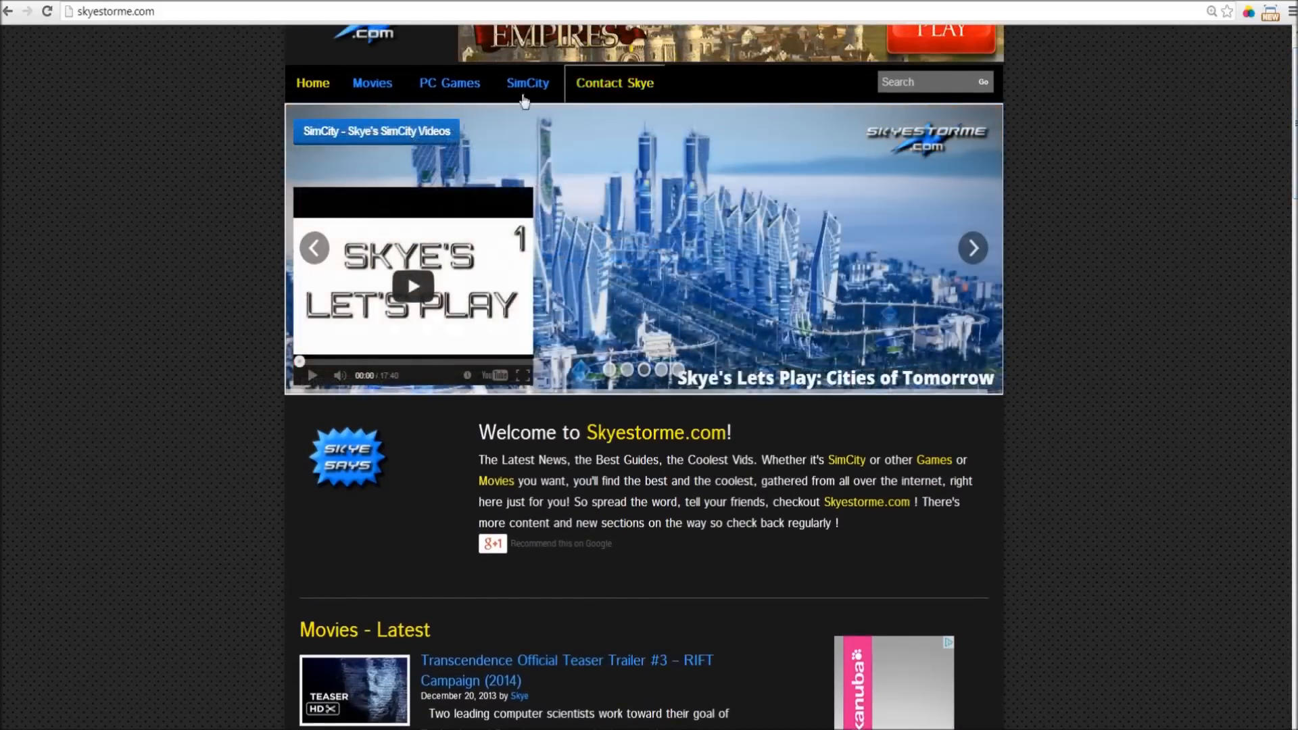
click(528, 82)
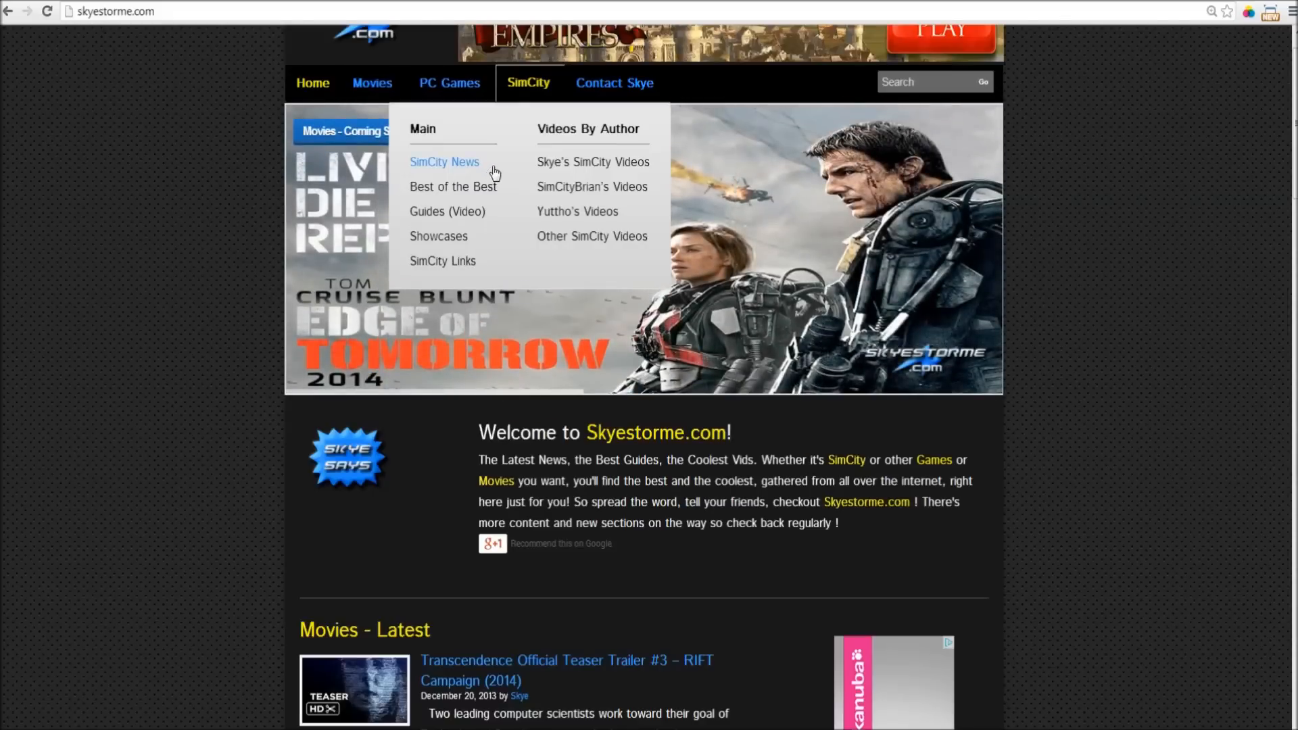
click(448, 215)
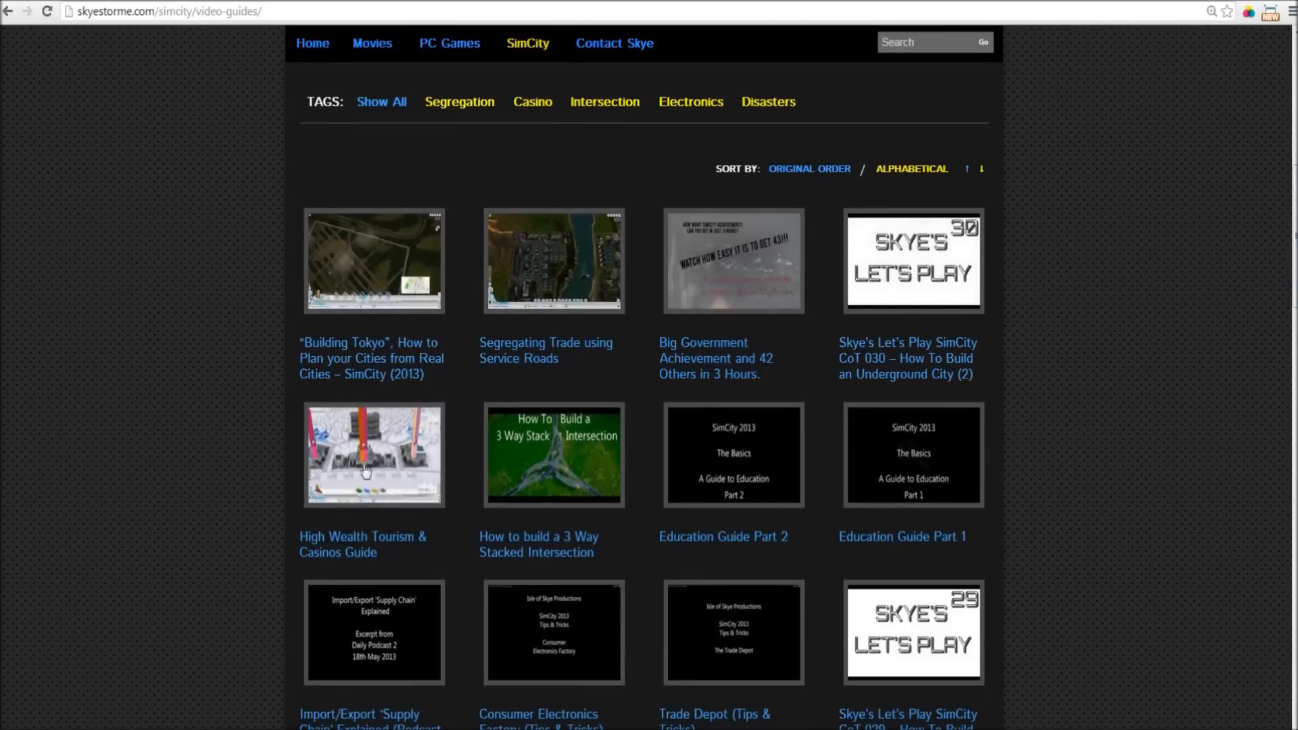
mouse_move(859, 519)
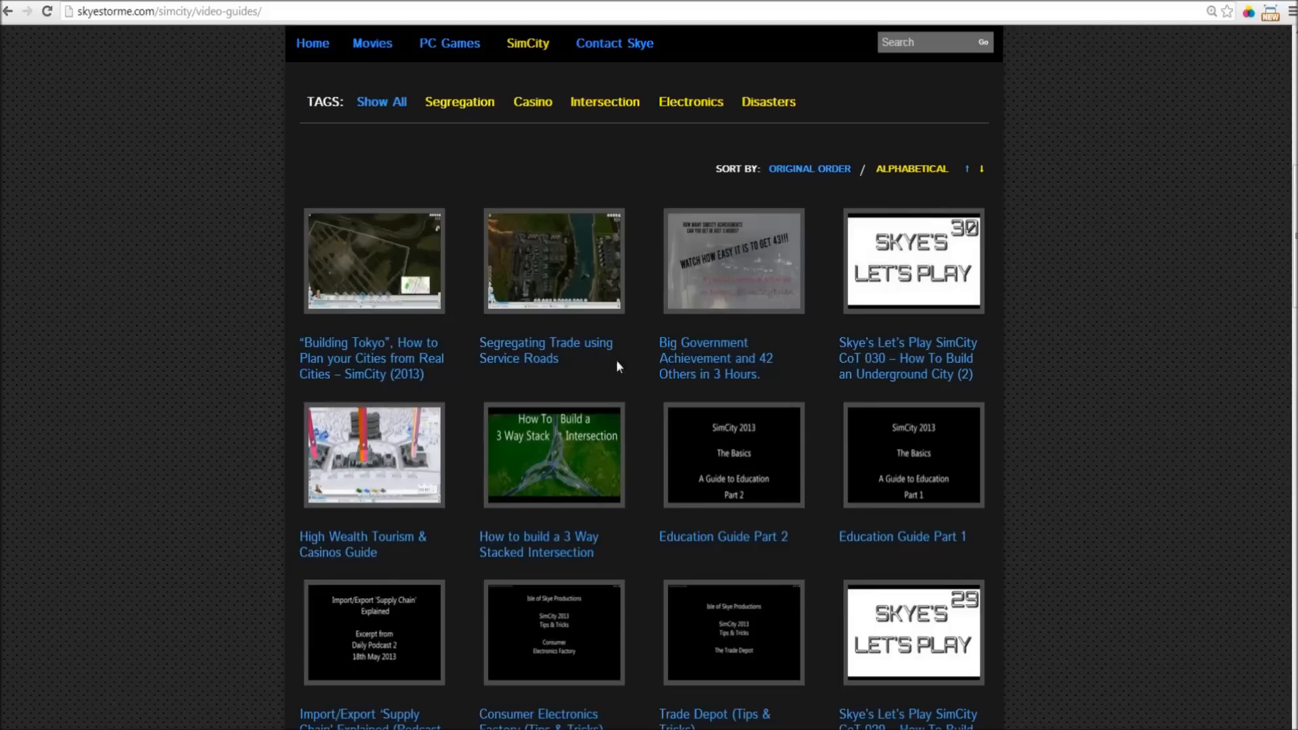
mouse_move(458, 101)
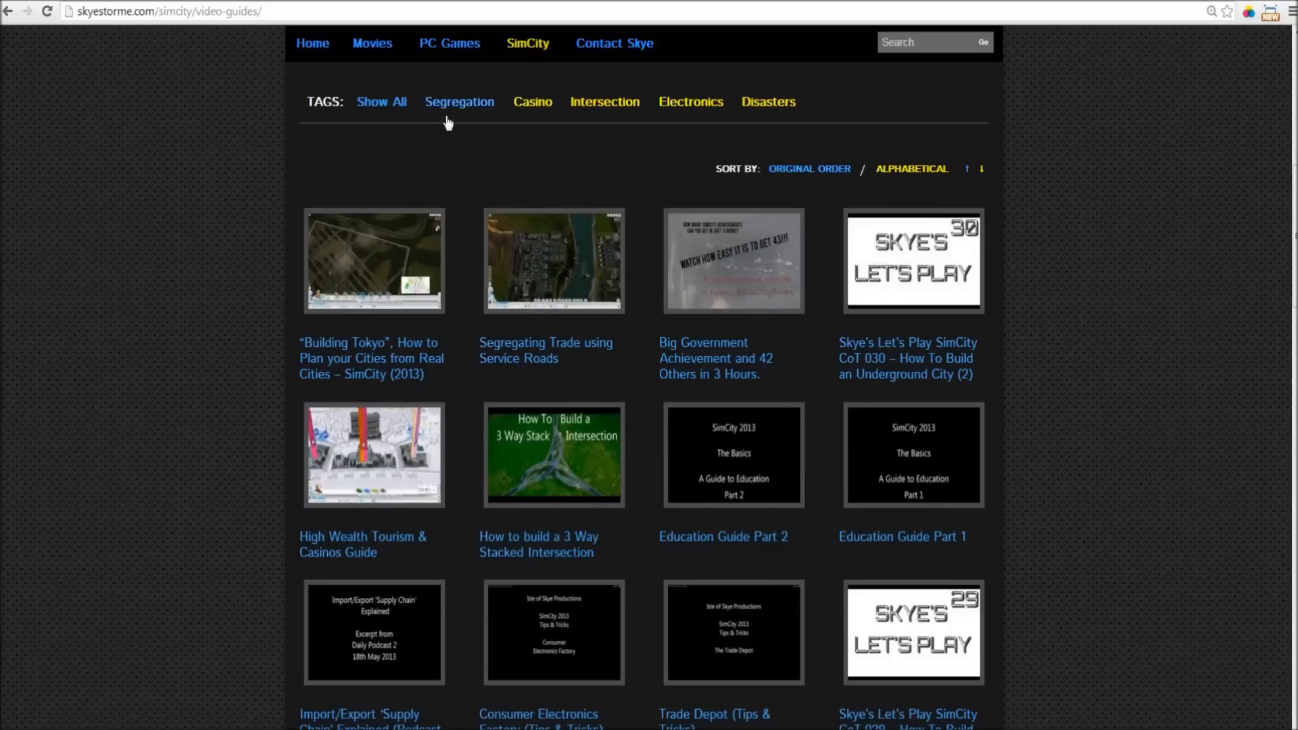
mouse_move(459, 124)
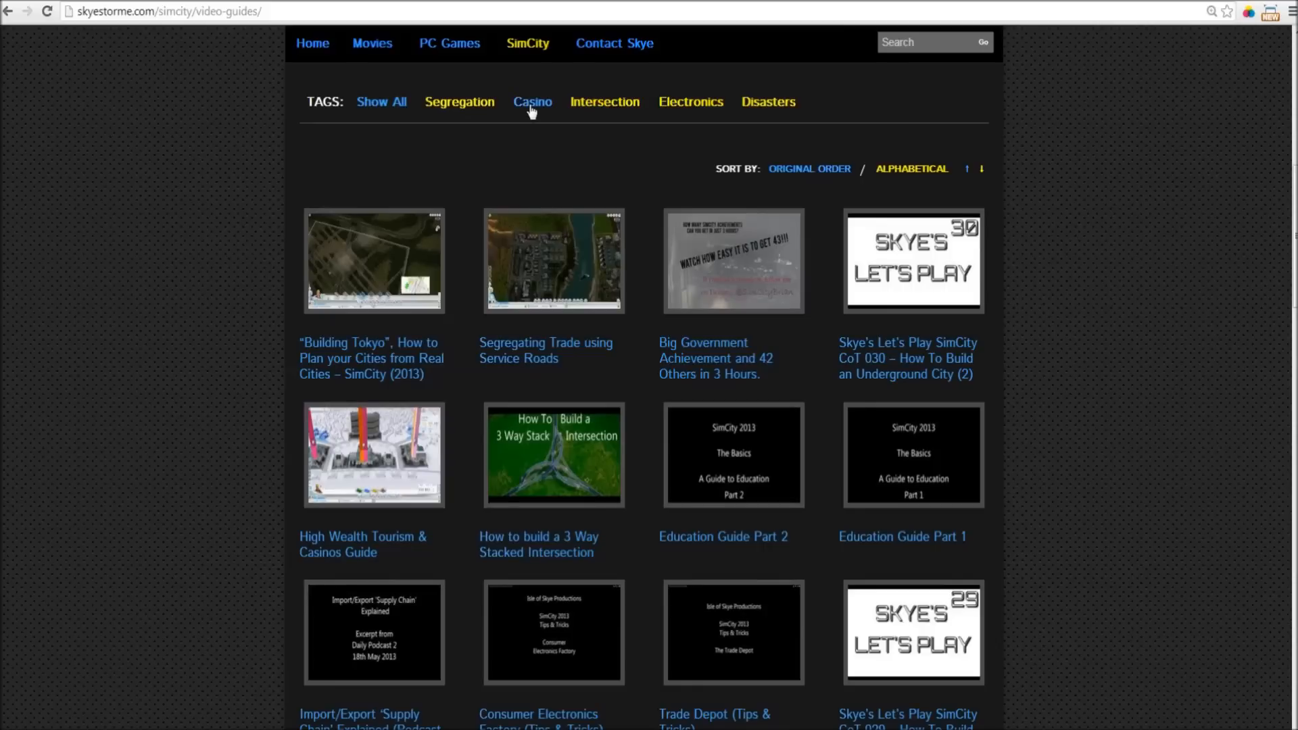
Step: Filter the guides by the Casino, then Electronics, then Disasters tags
click(532, 102)
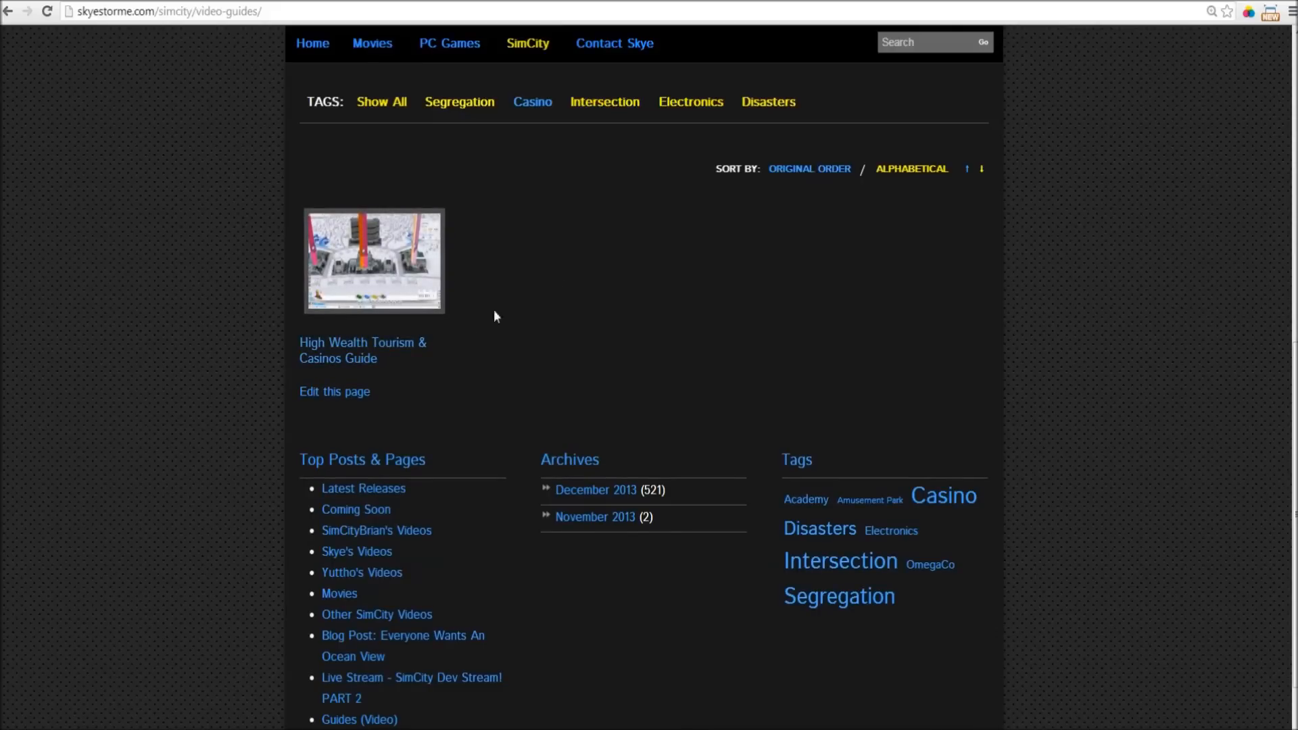
click(689, 102)
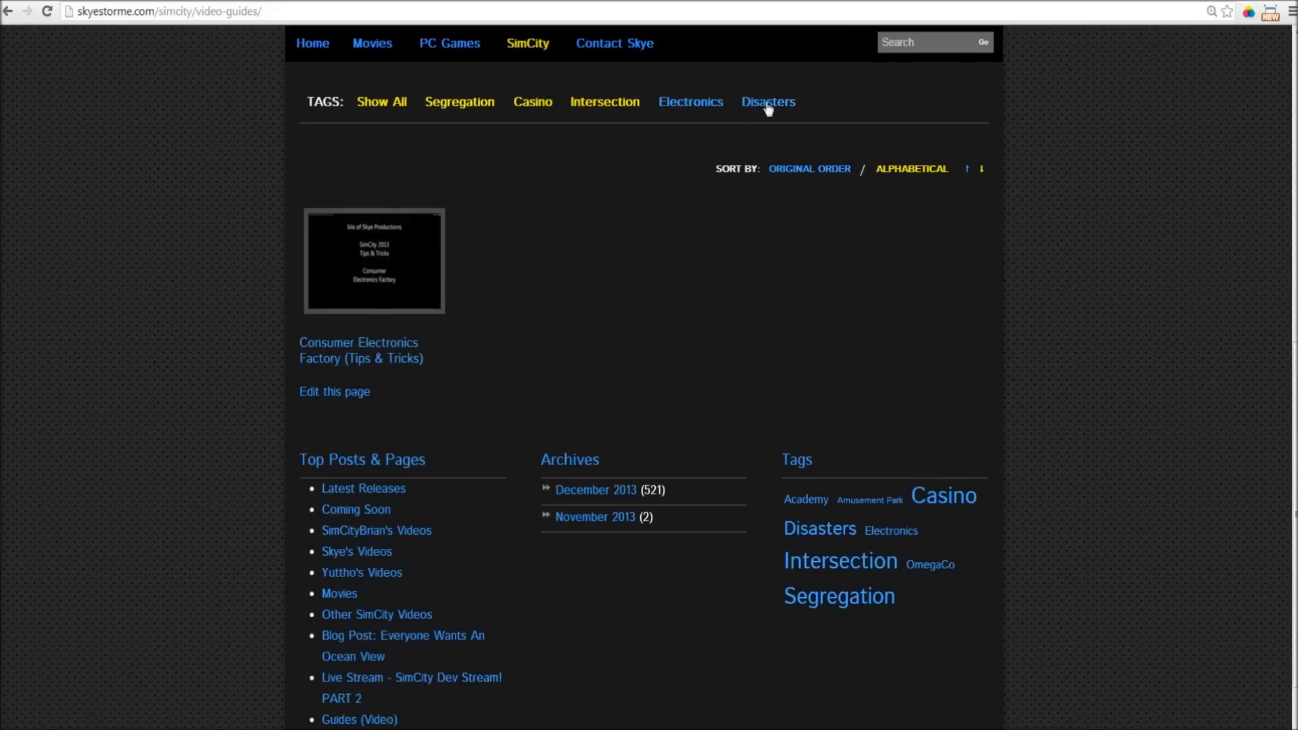
click(767, 101)
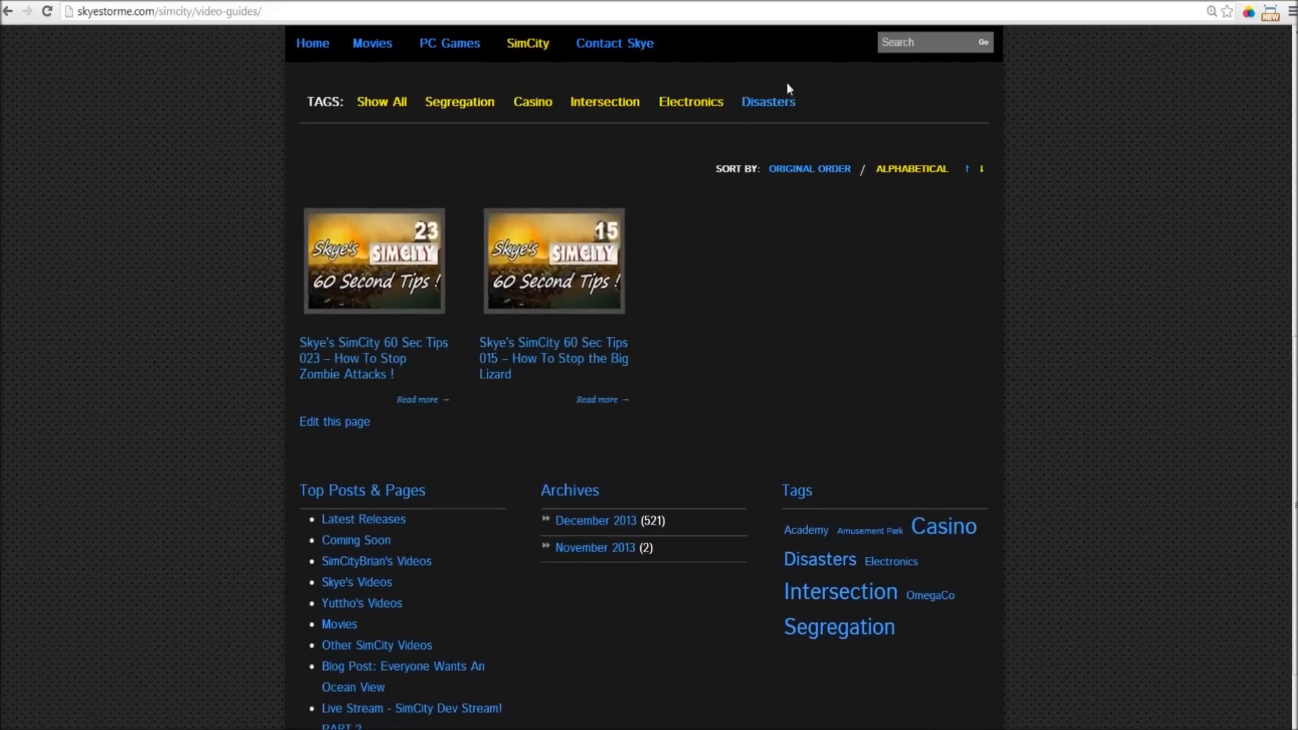
mouse_move(773, 102)
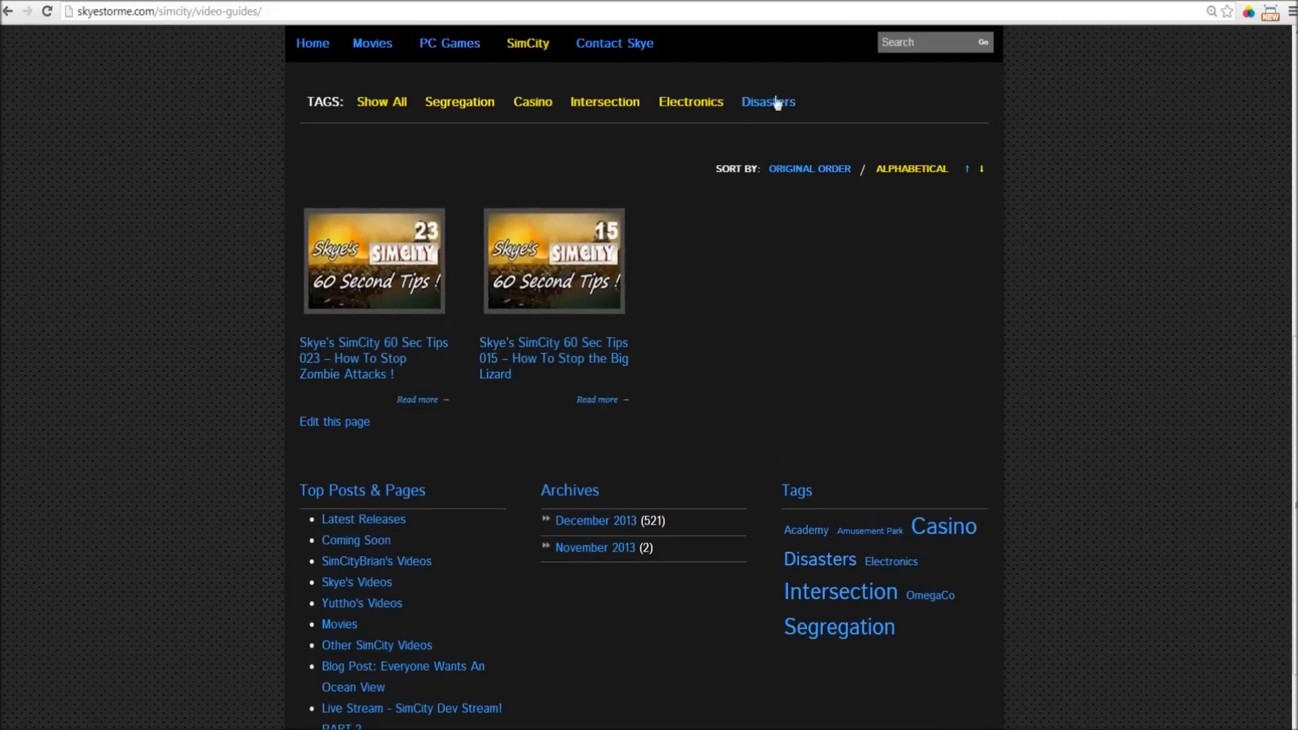
mouse_move(809, 142)
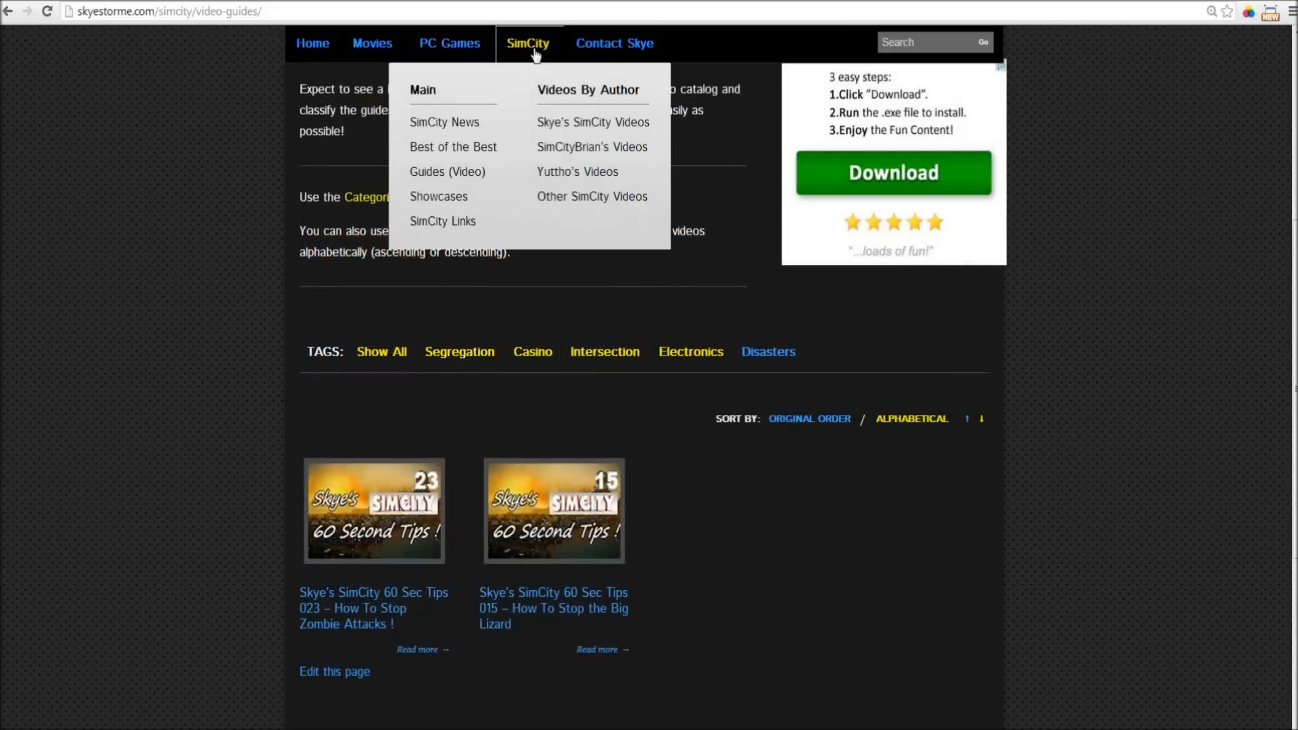
mouse_move(622, 152)
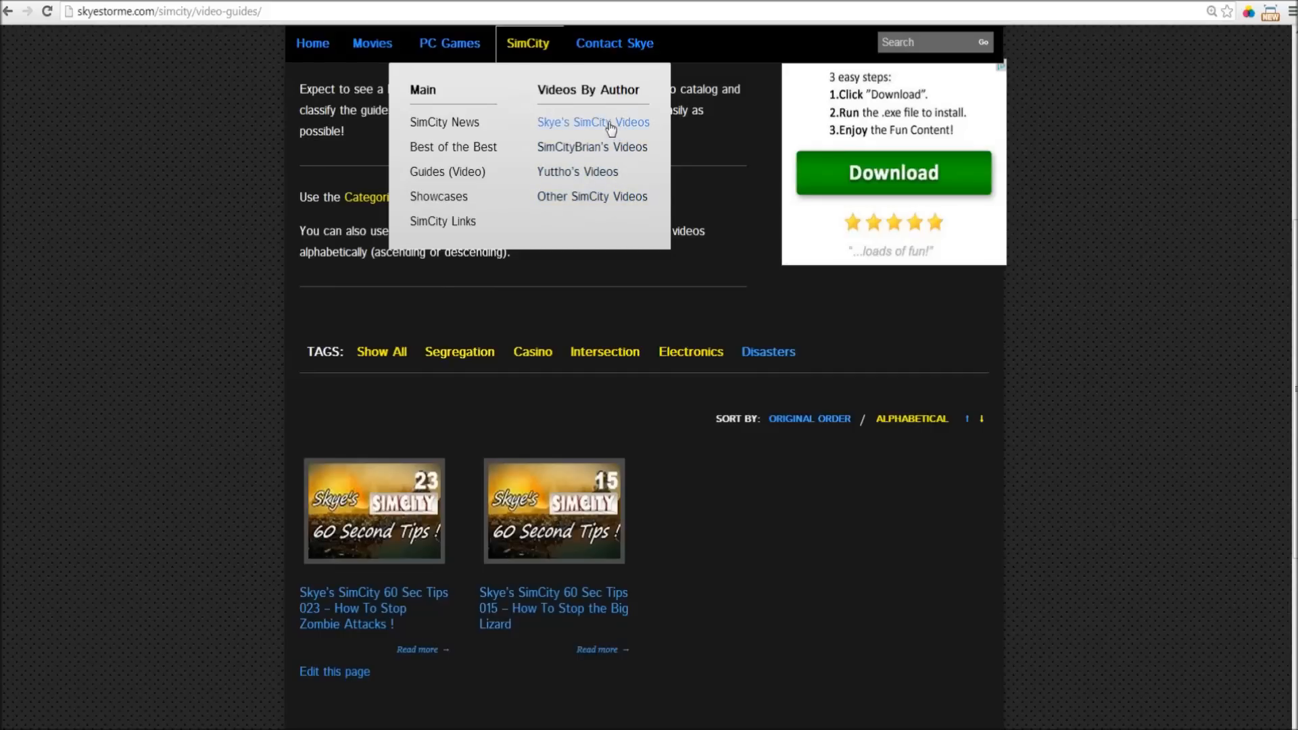
mouse_move(600, 126)
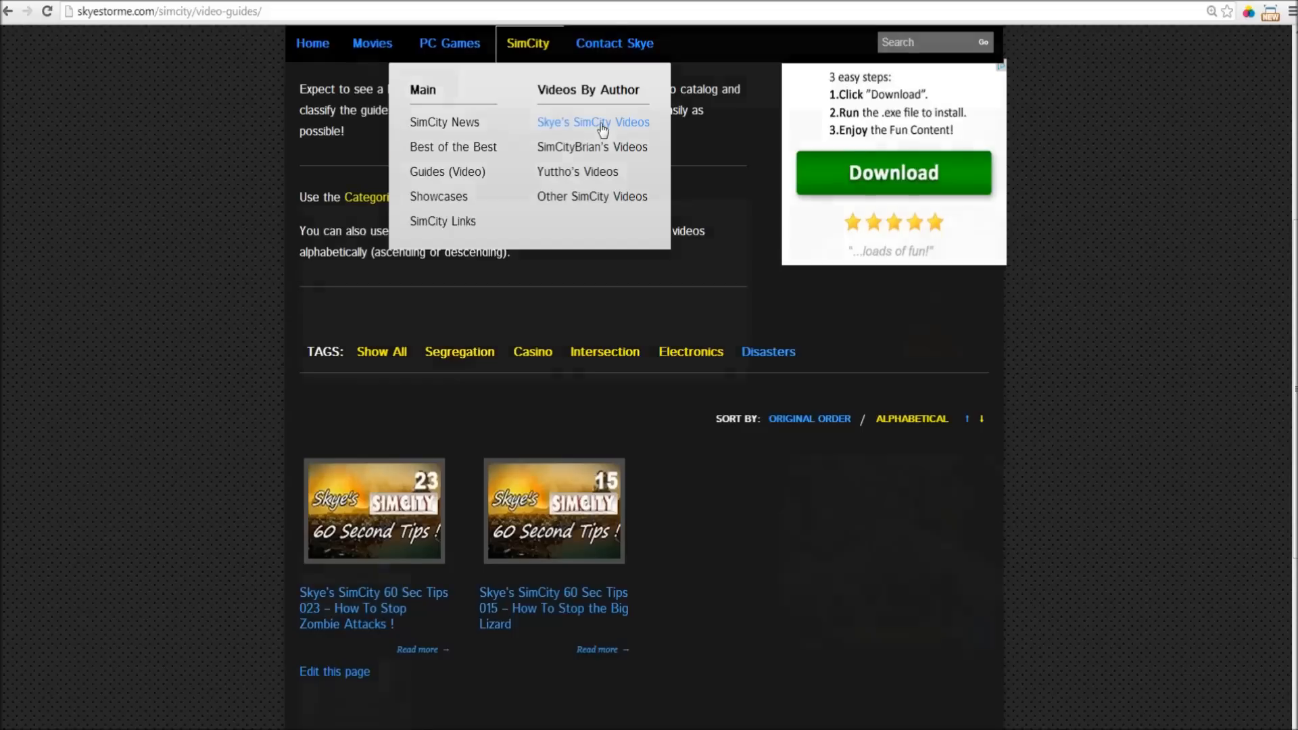
Step: Open Skye's SimCity Videos under Videos By Author in the SimCity menu
click(592, 122)
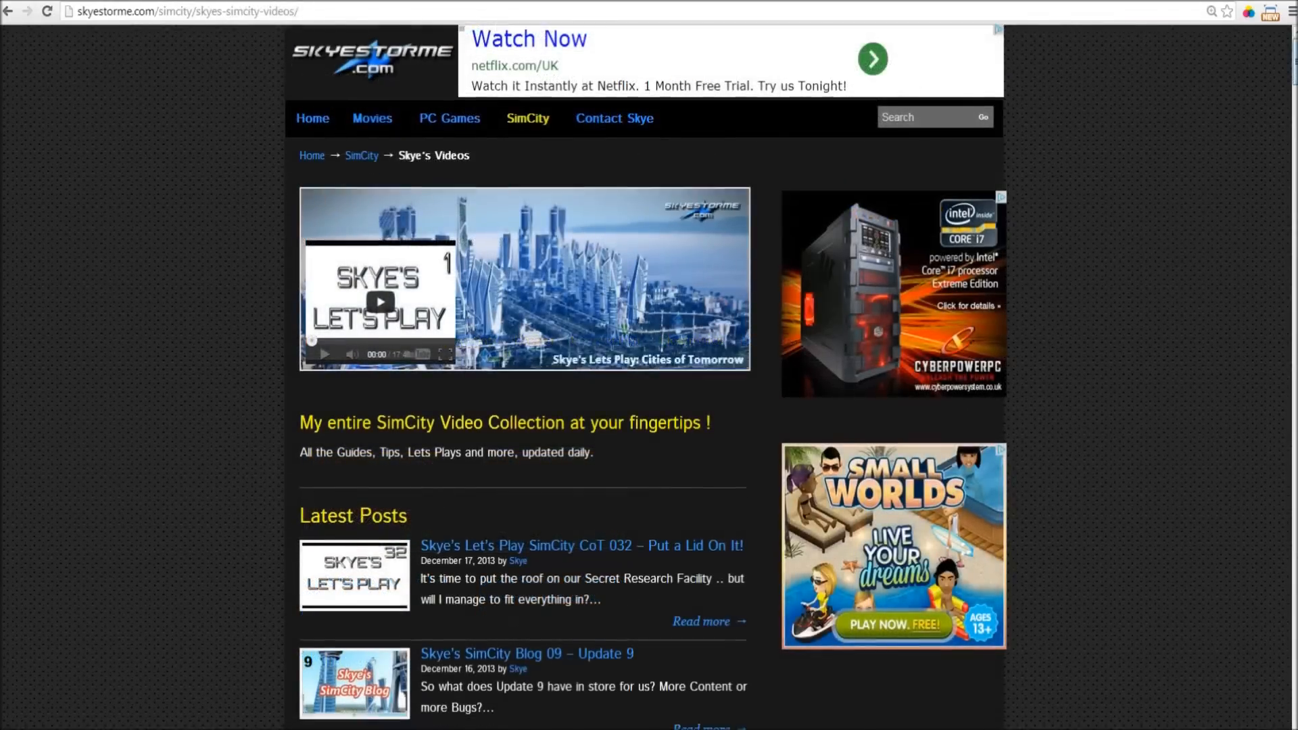
scroll(down, 3)
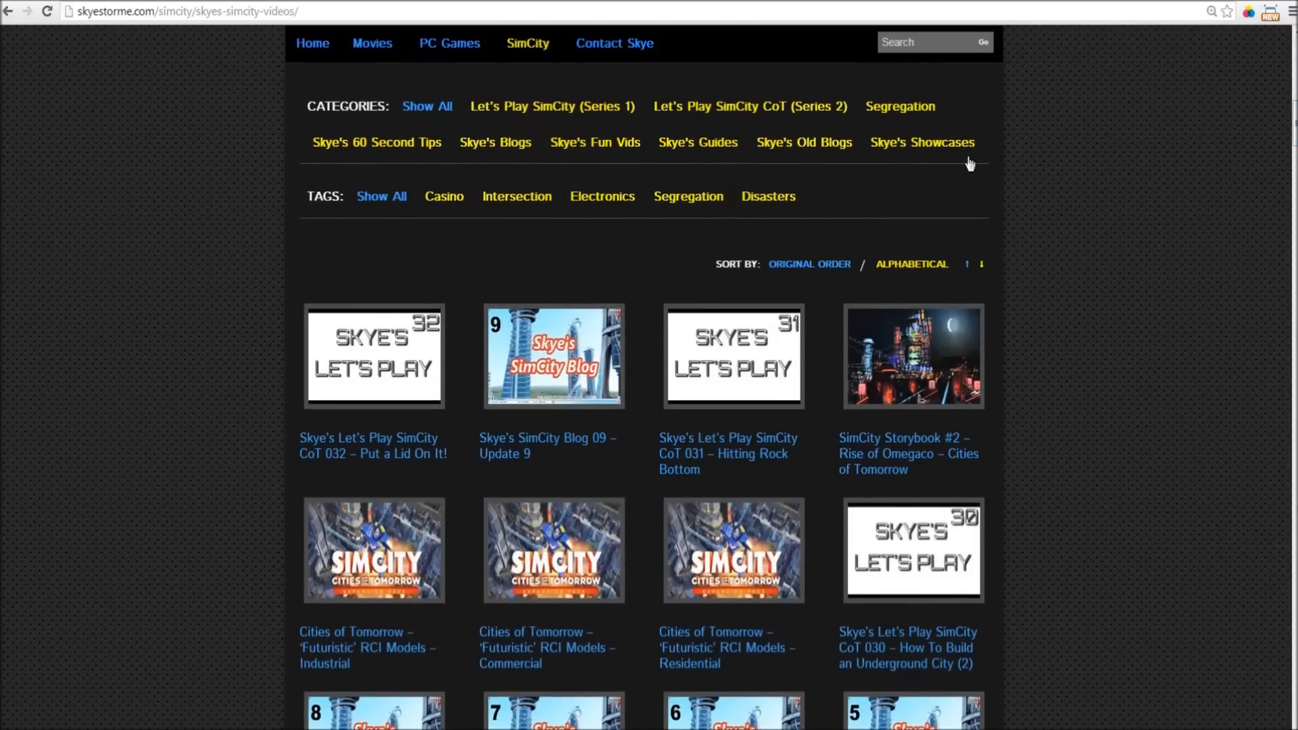
mouse_move(585, 183)
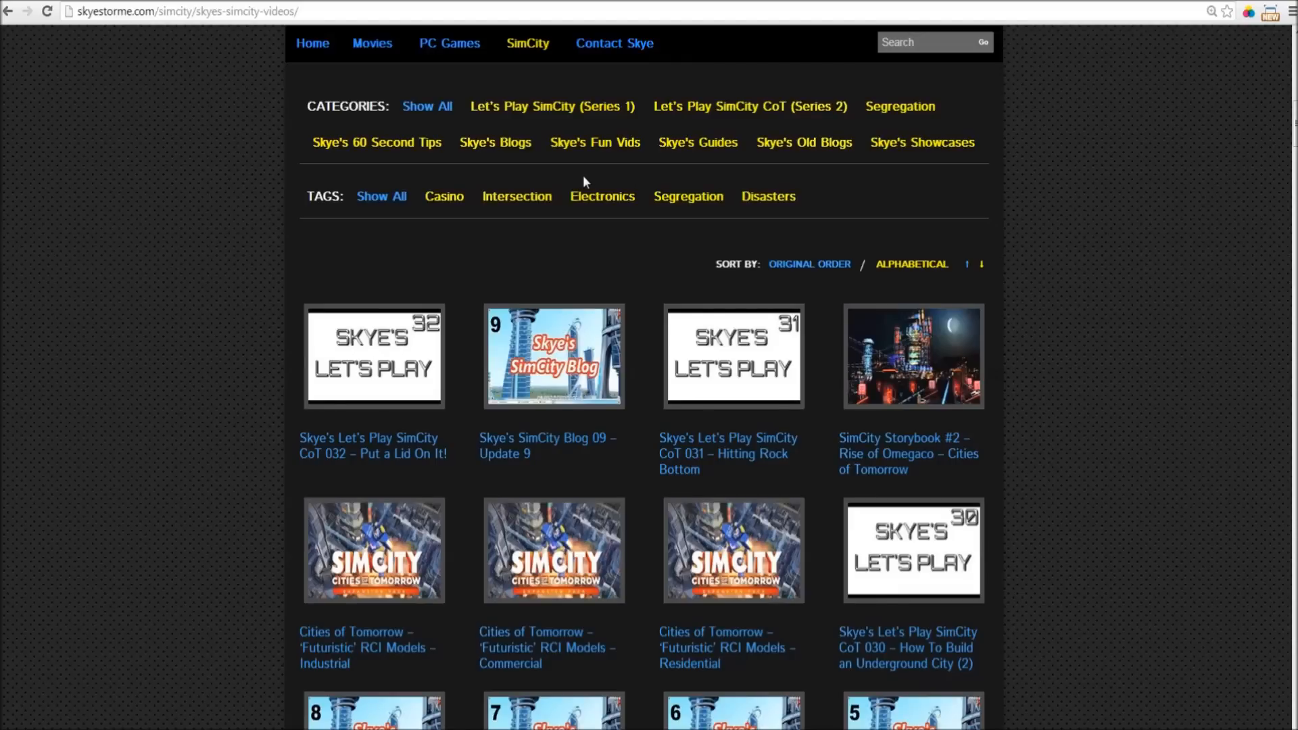
mouse_move(376, 142)
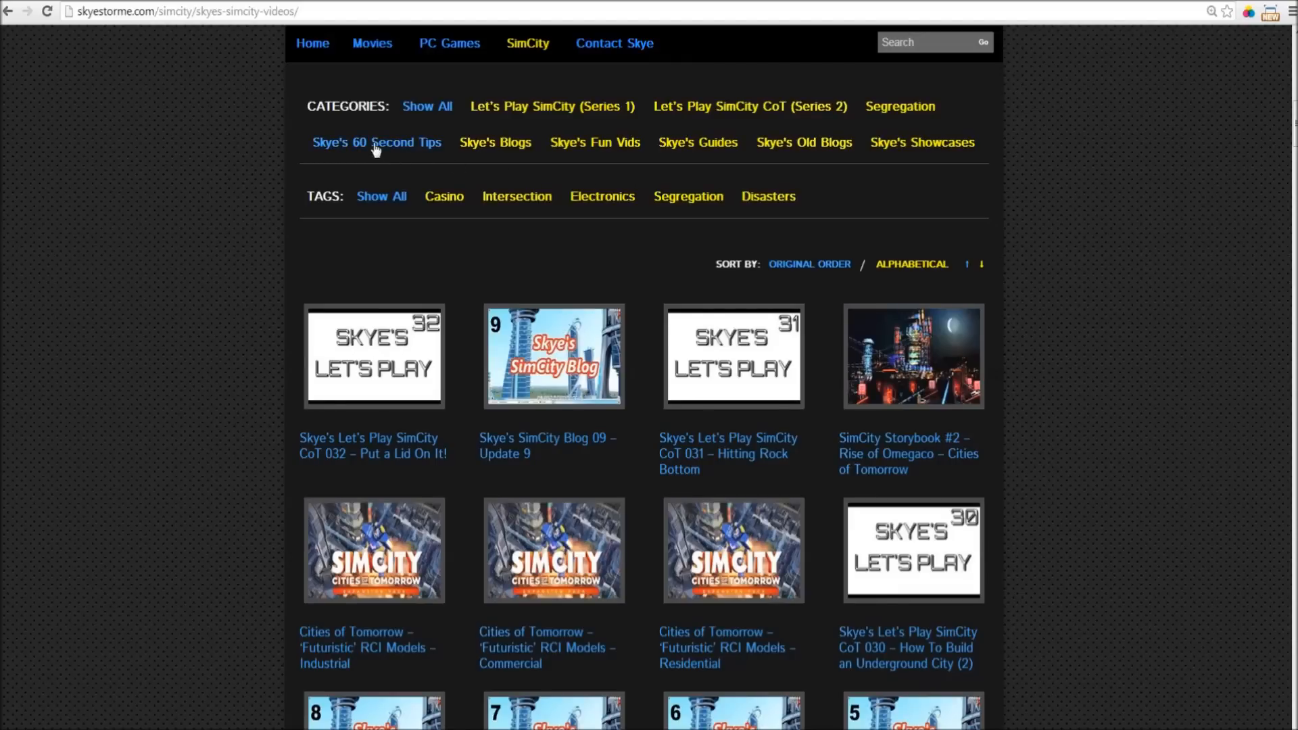
Step: Filter the collection by 60 Second Tips, Blogs, then Let's Play SimCity CoT (Series 2)
click(377, 142)
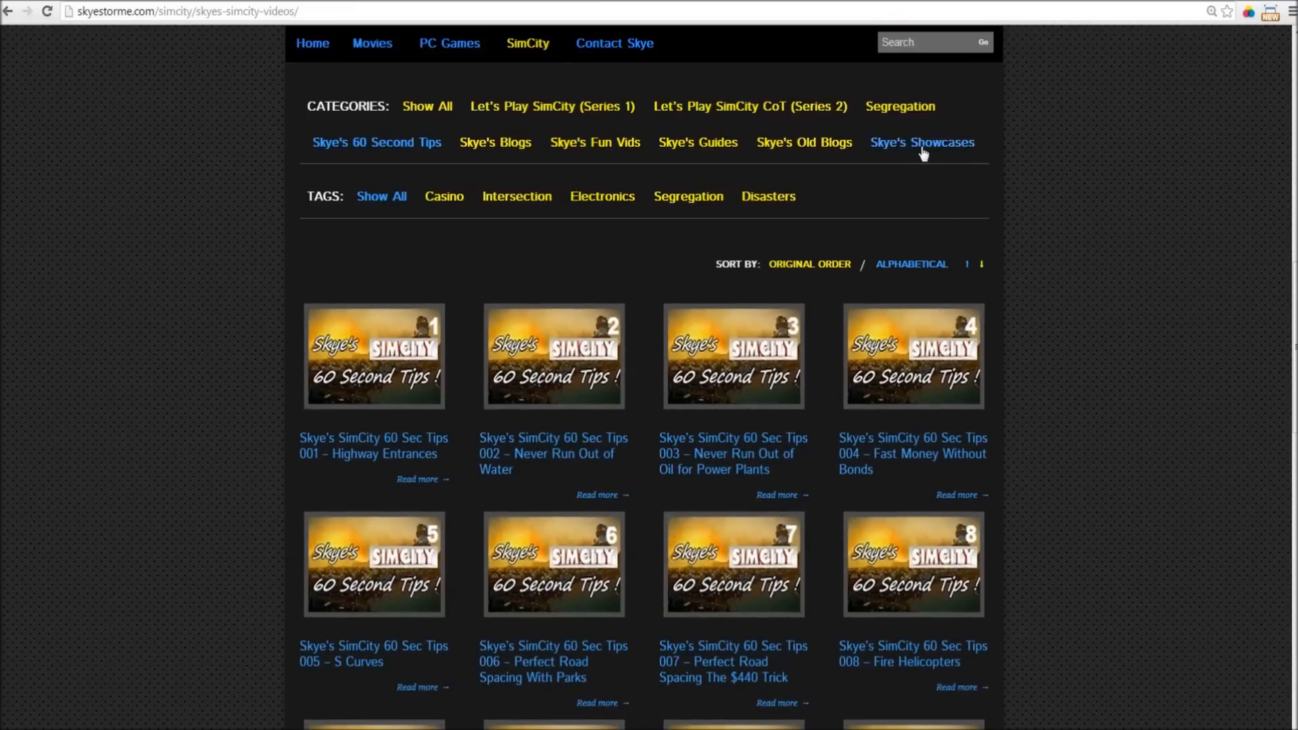
click(920, 142)
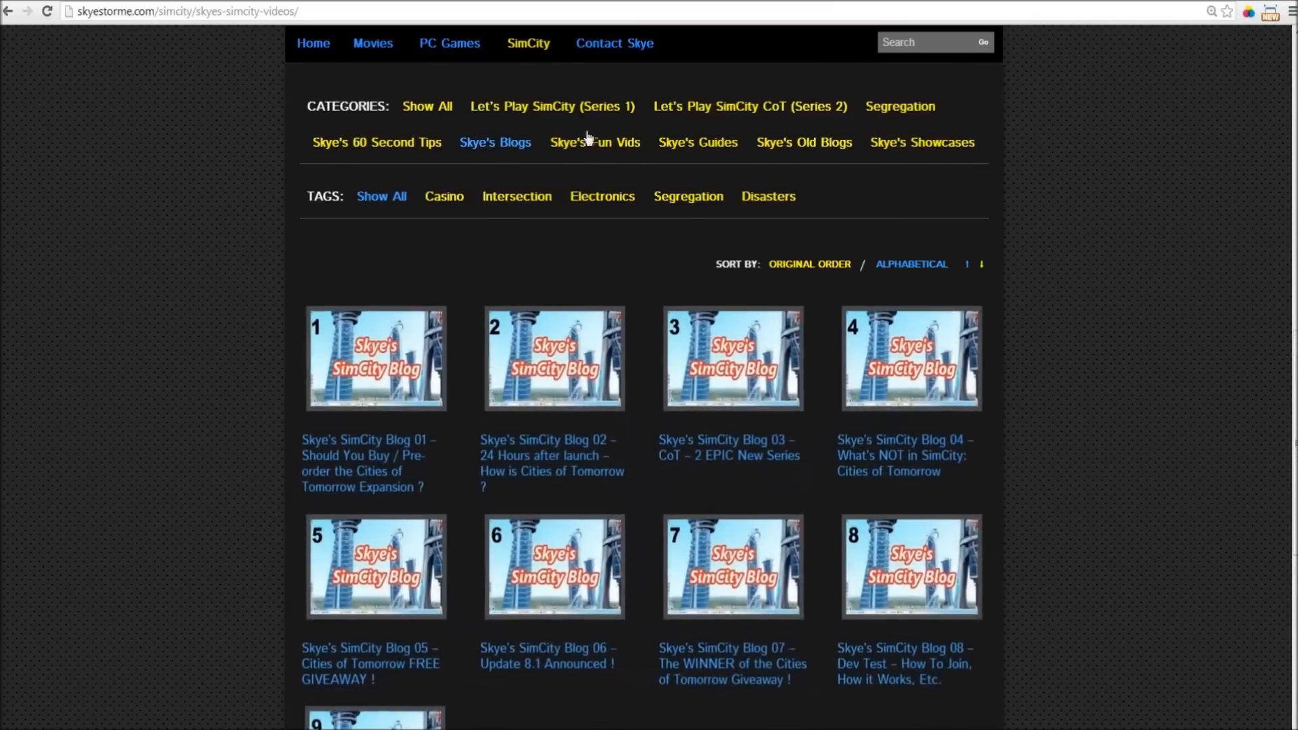
click(748, 105)
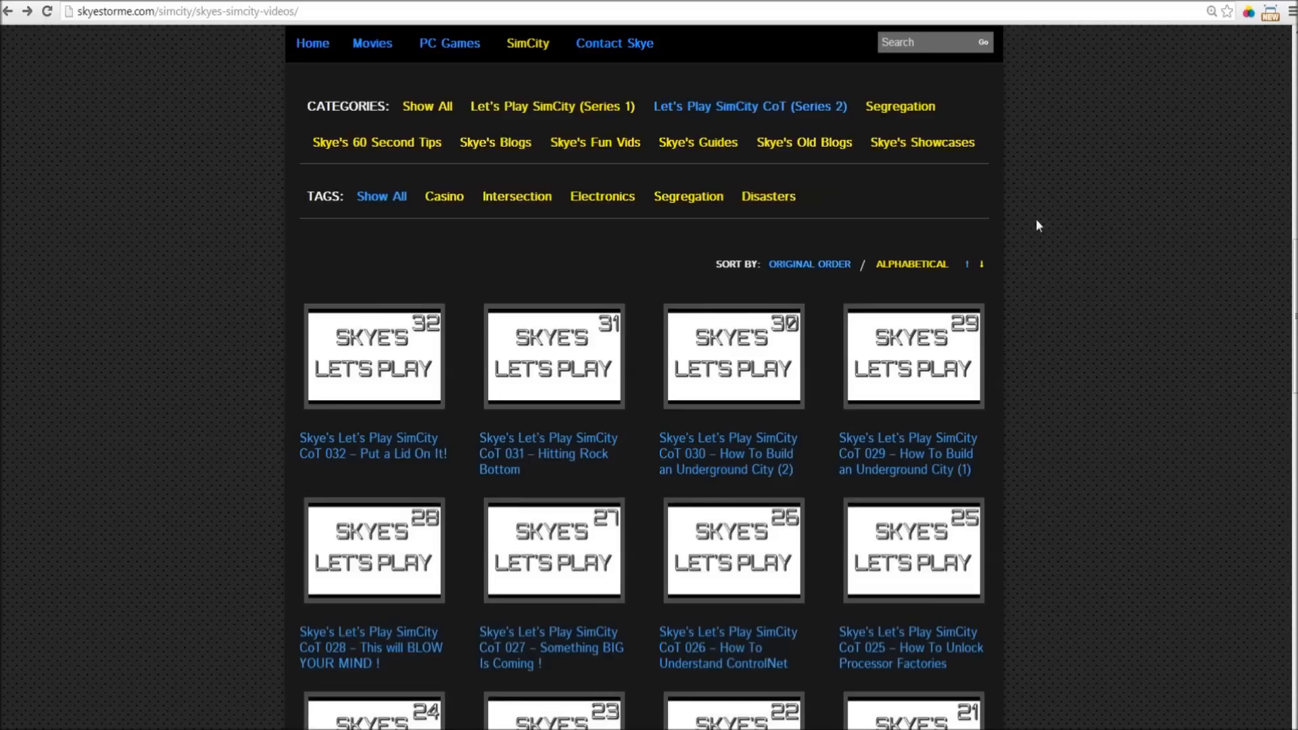
Step: Search 'educat' and open the Education Guide Part 1 result
text(education-guide-part-1/)
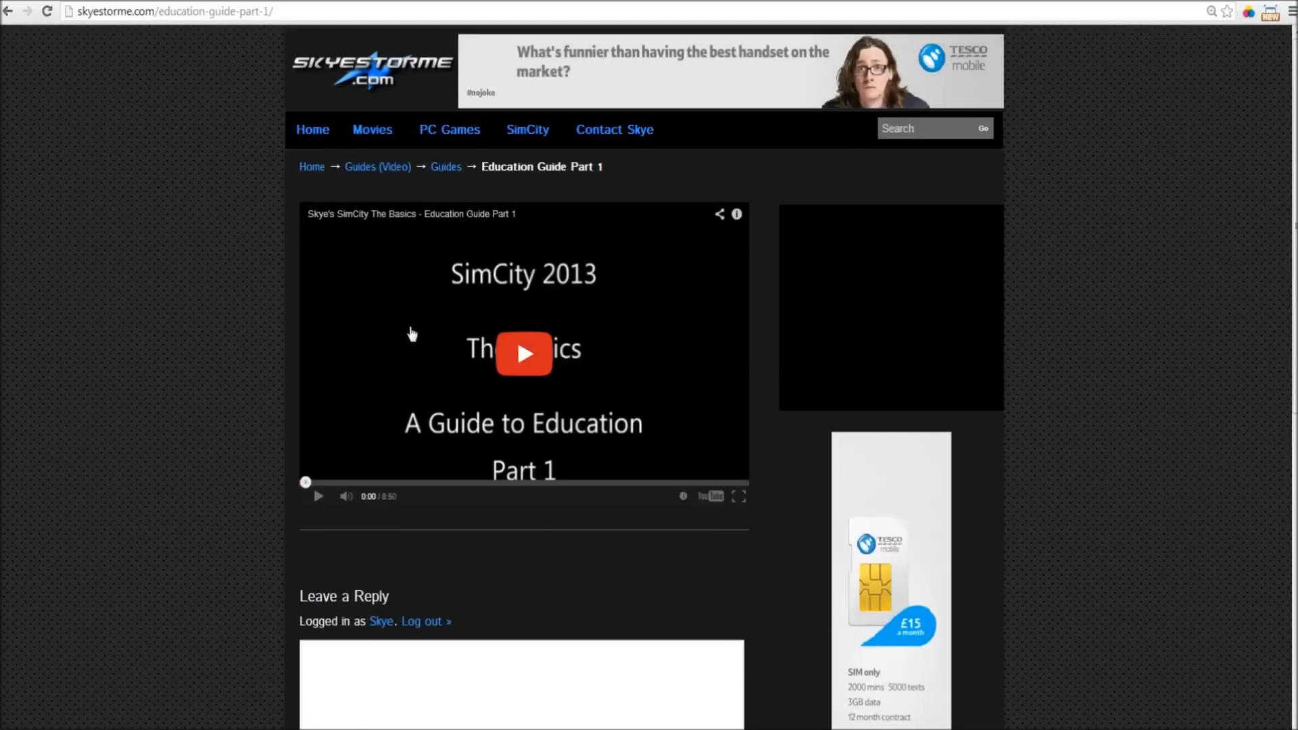
click(523, 353)
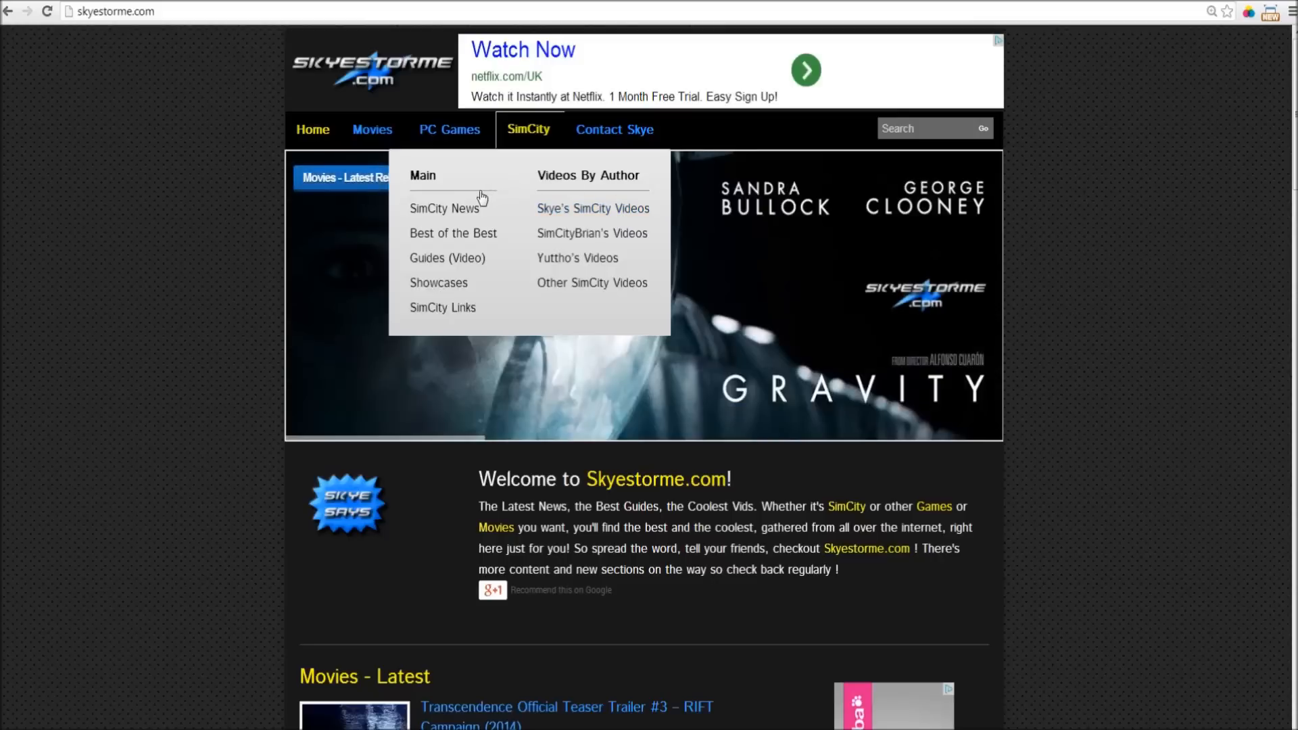
mouse_move(453, 232)
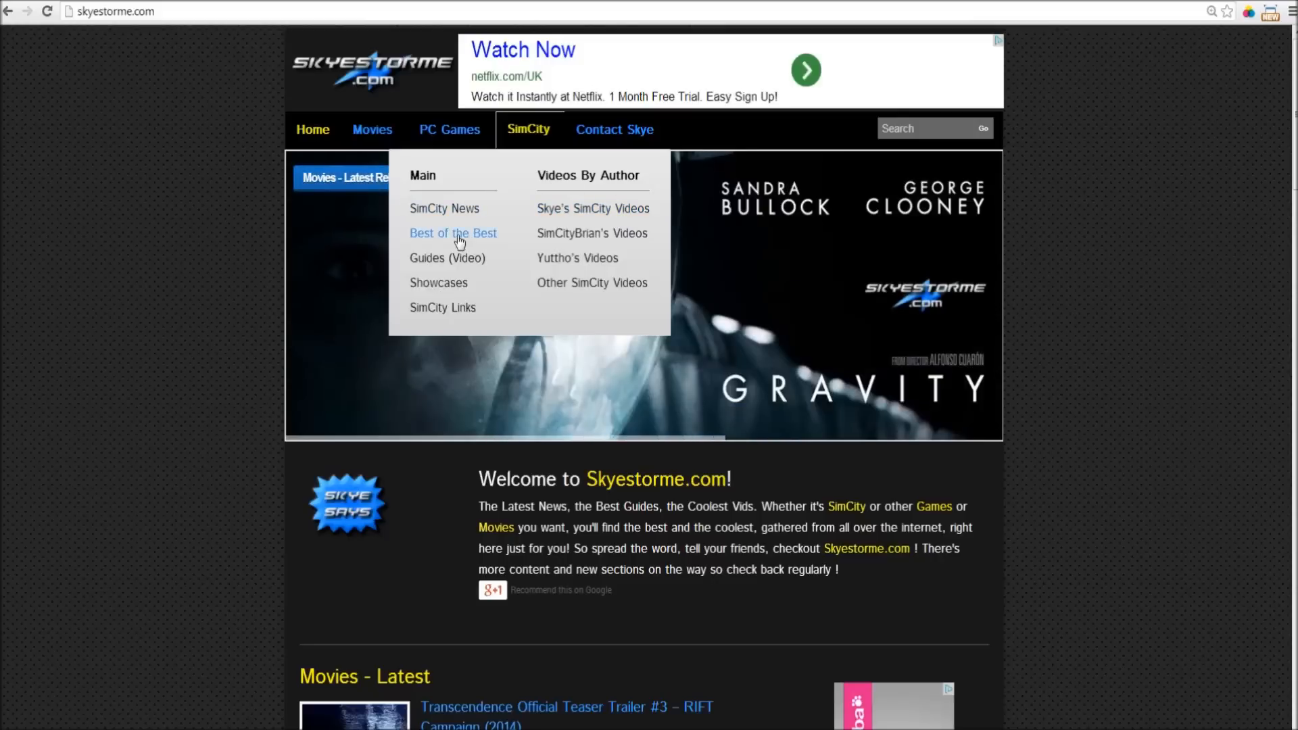
mouse_move(439, 283)
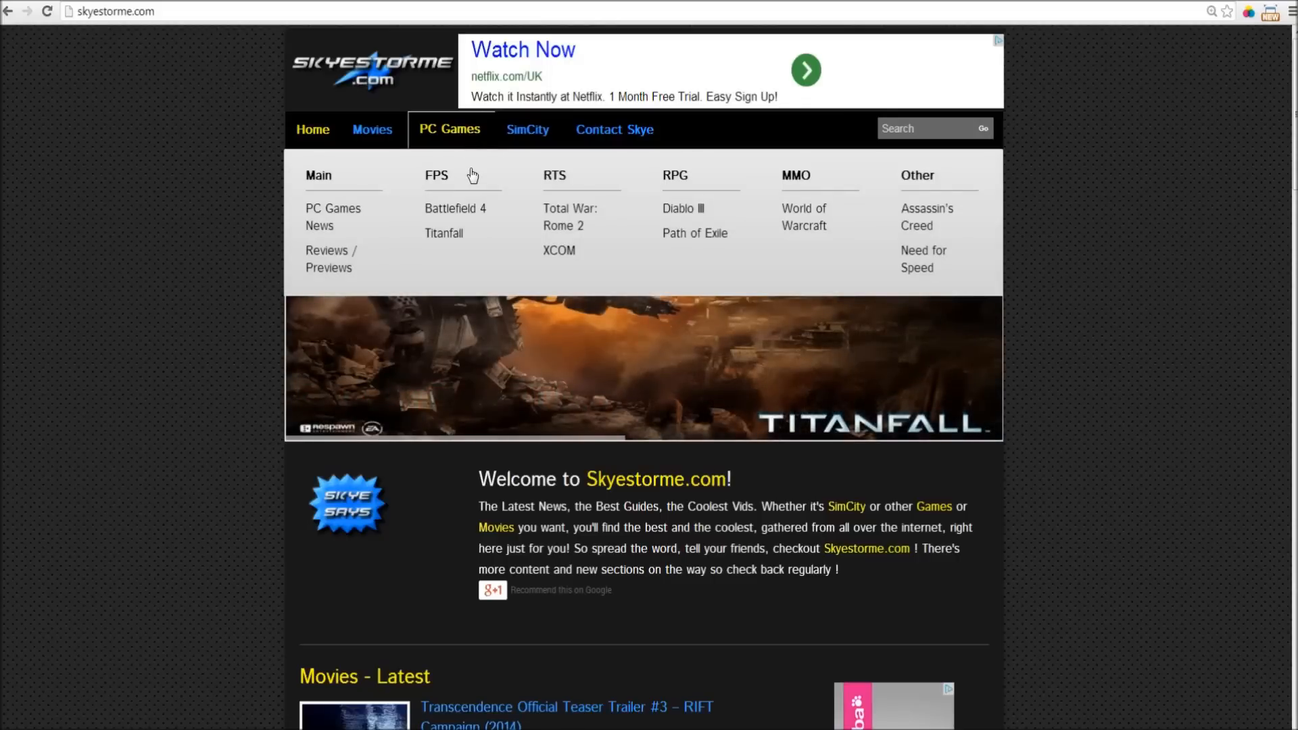
mouse_move(667, 210)
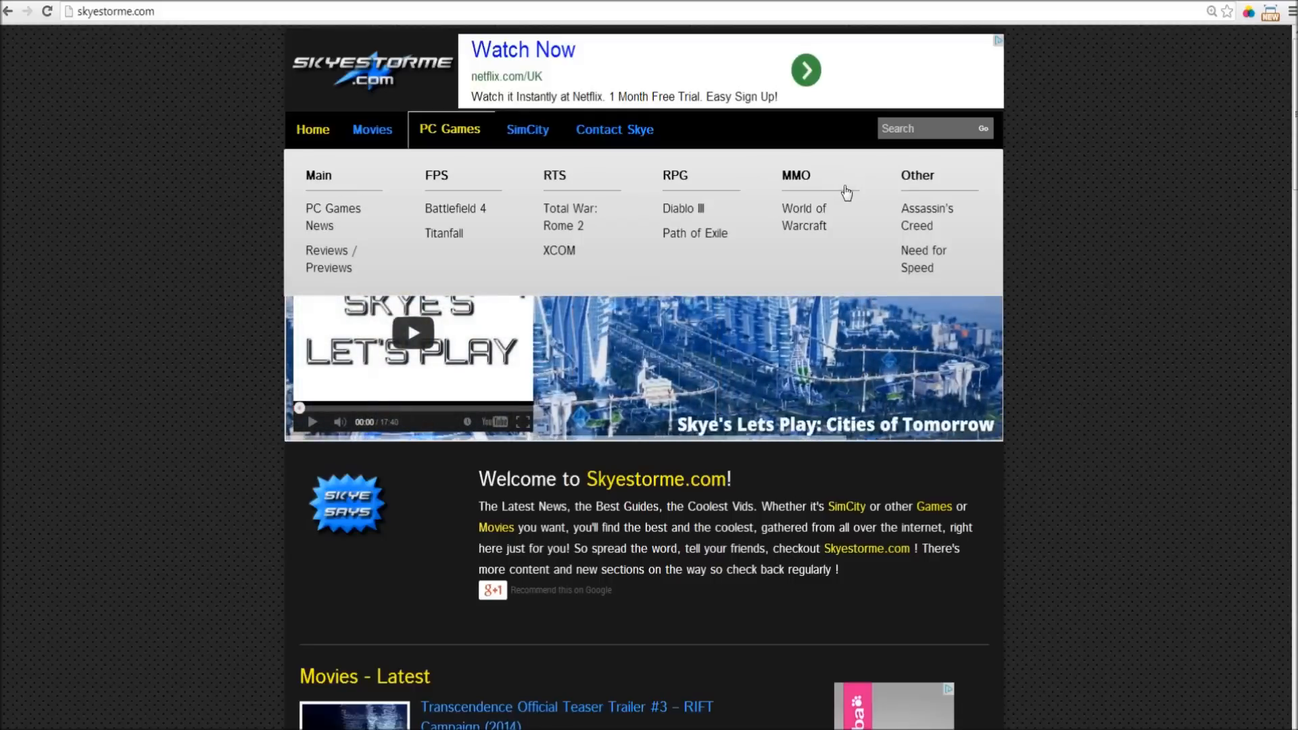
Step: Open PC Games News from the PC Games menu
click(333, 217)
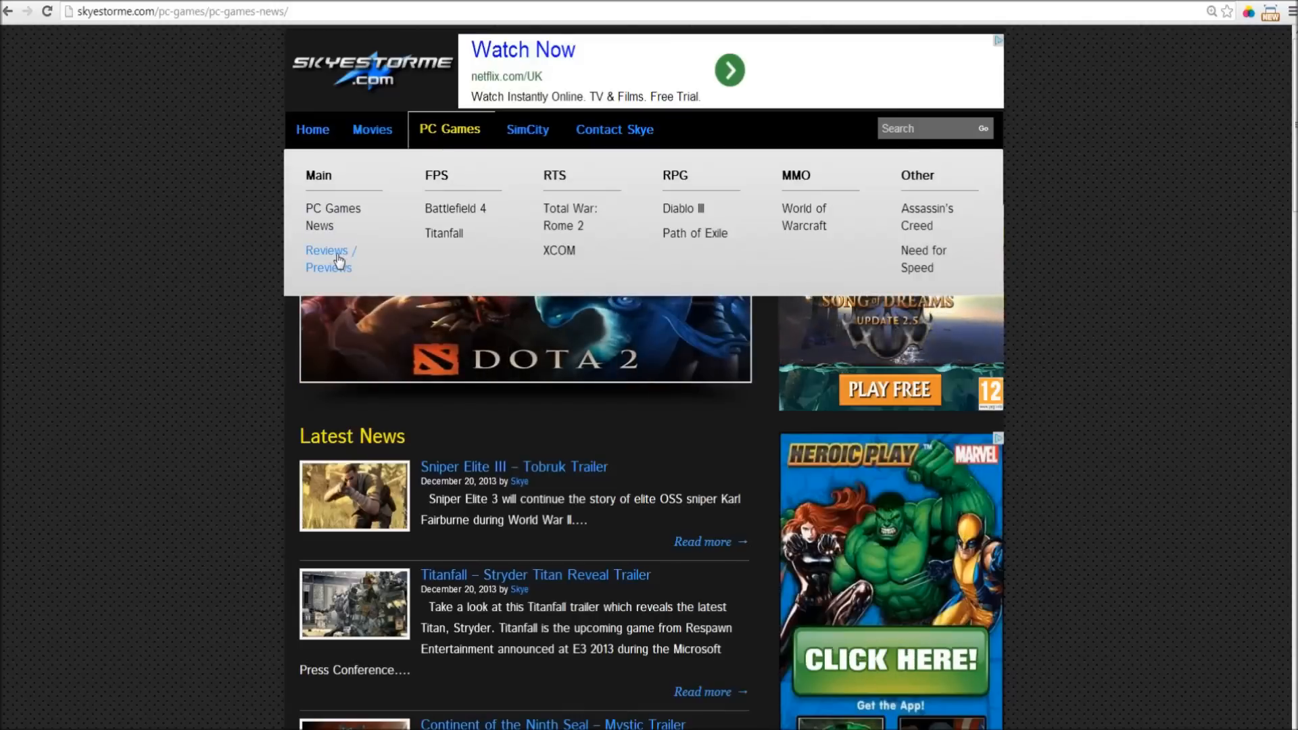
Step: On Reviews / Previews, show only Reviews sorted alphabetically and open the Battlefield 4 review
click(327, 258)
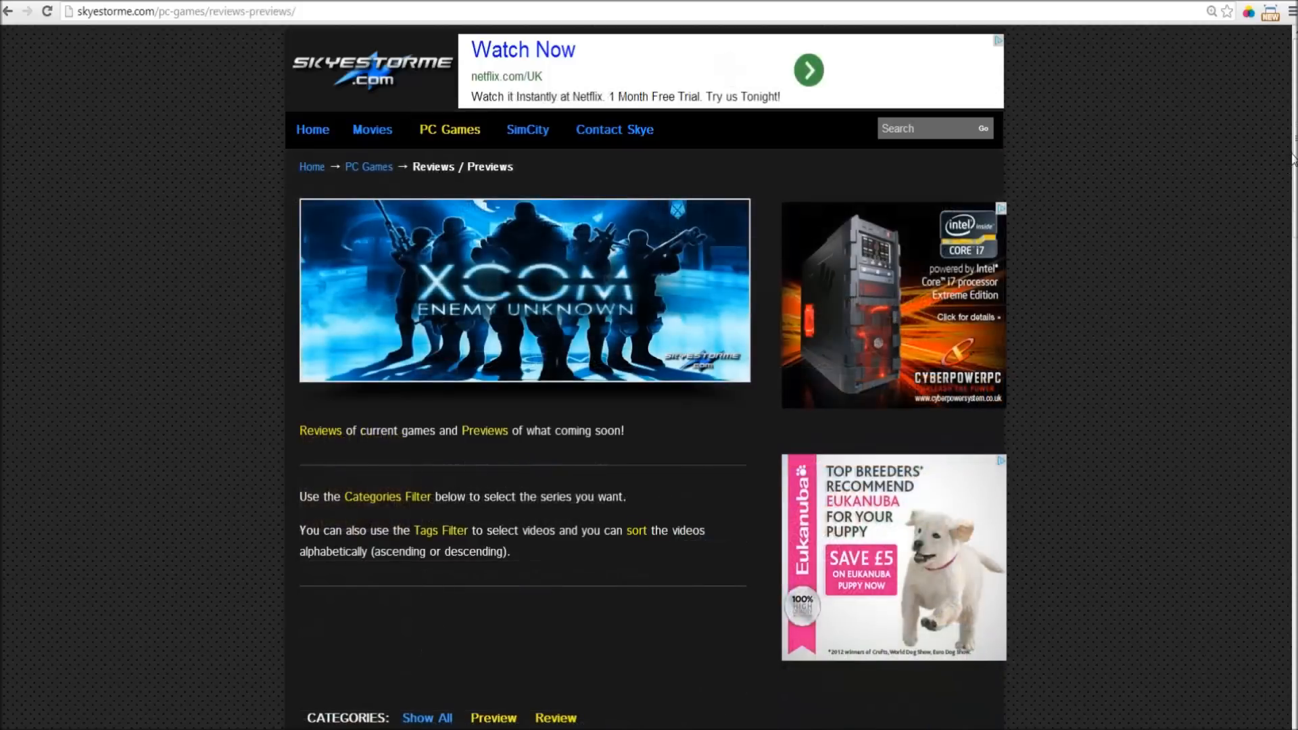
scroll(down, 3)
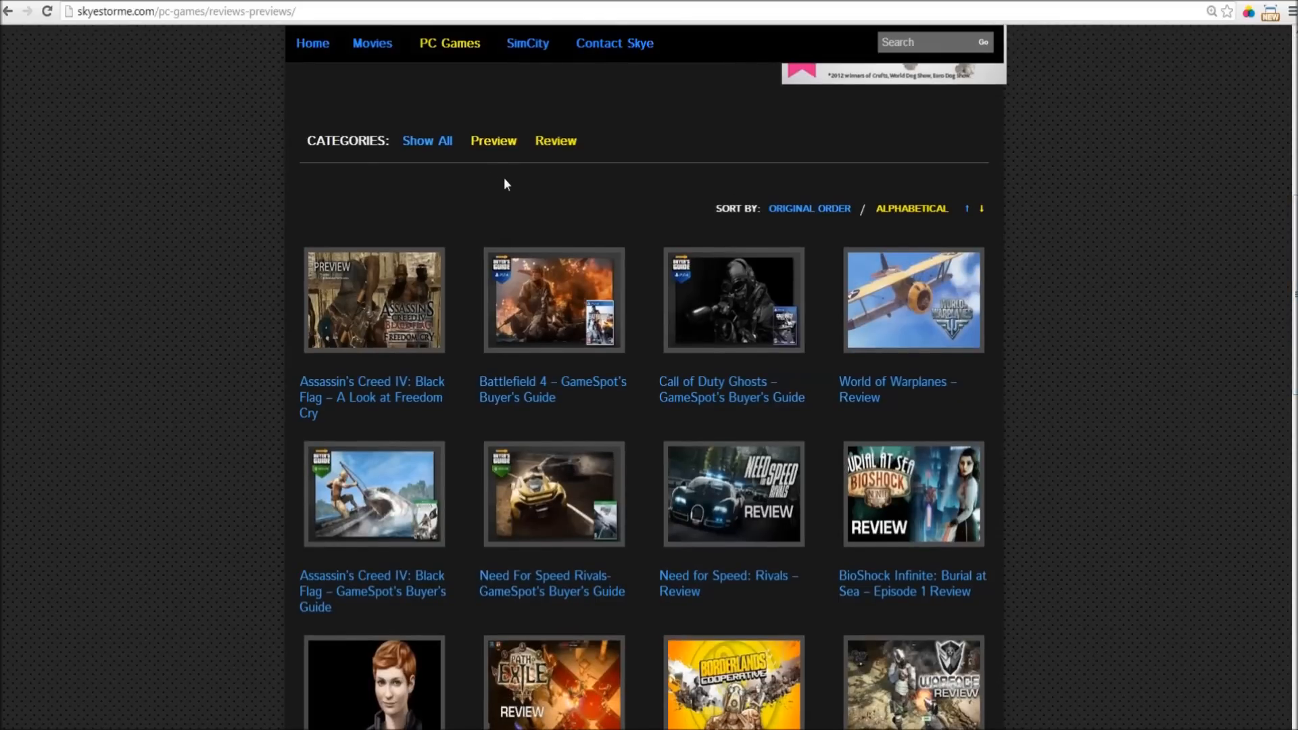
click(556, 140)
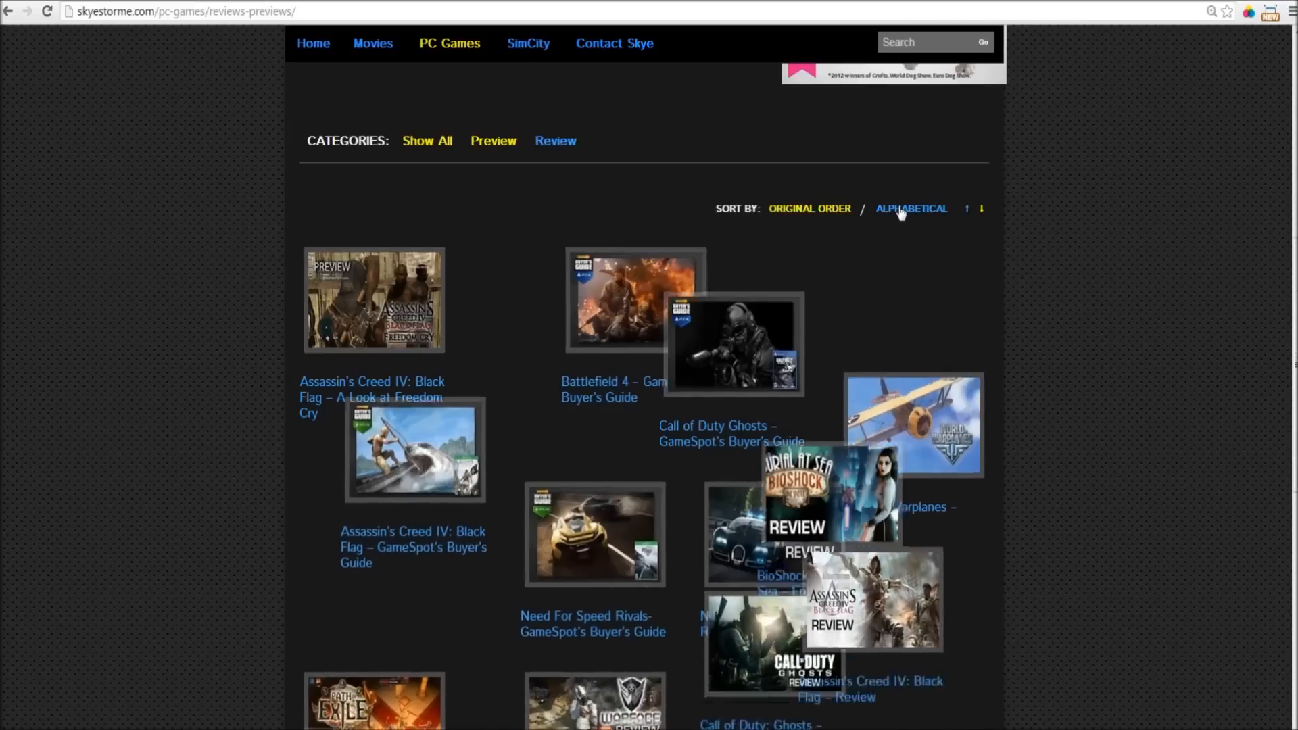
click(910, 208)
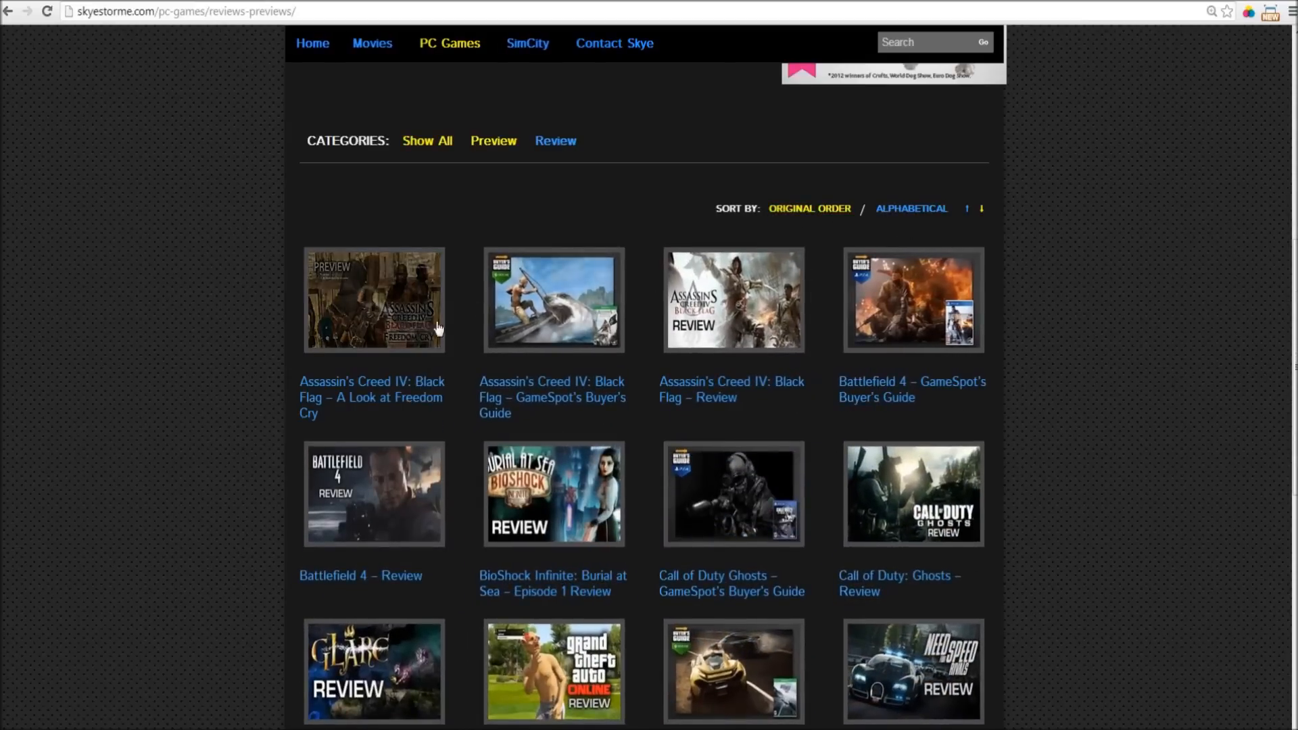
scroll(down, 3)
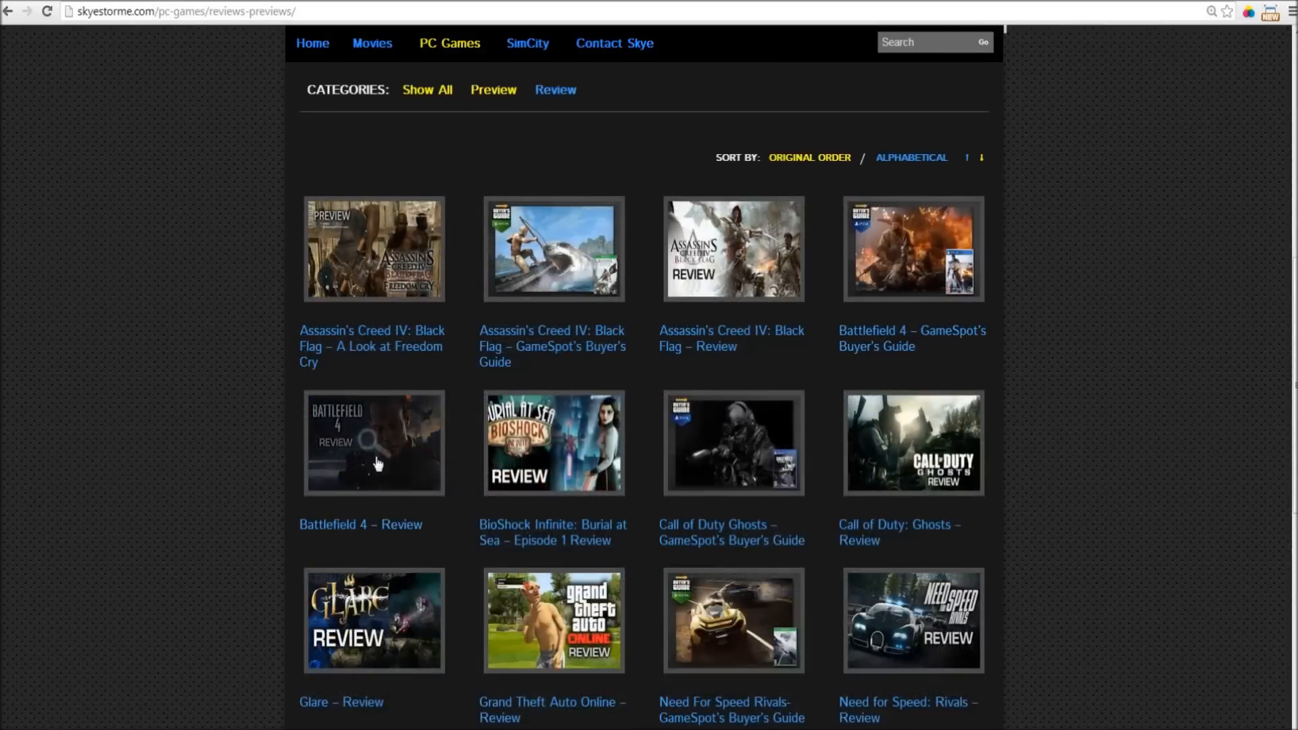
click(373, 442)
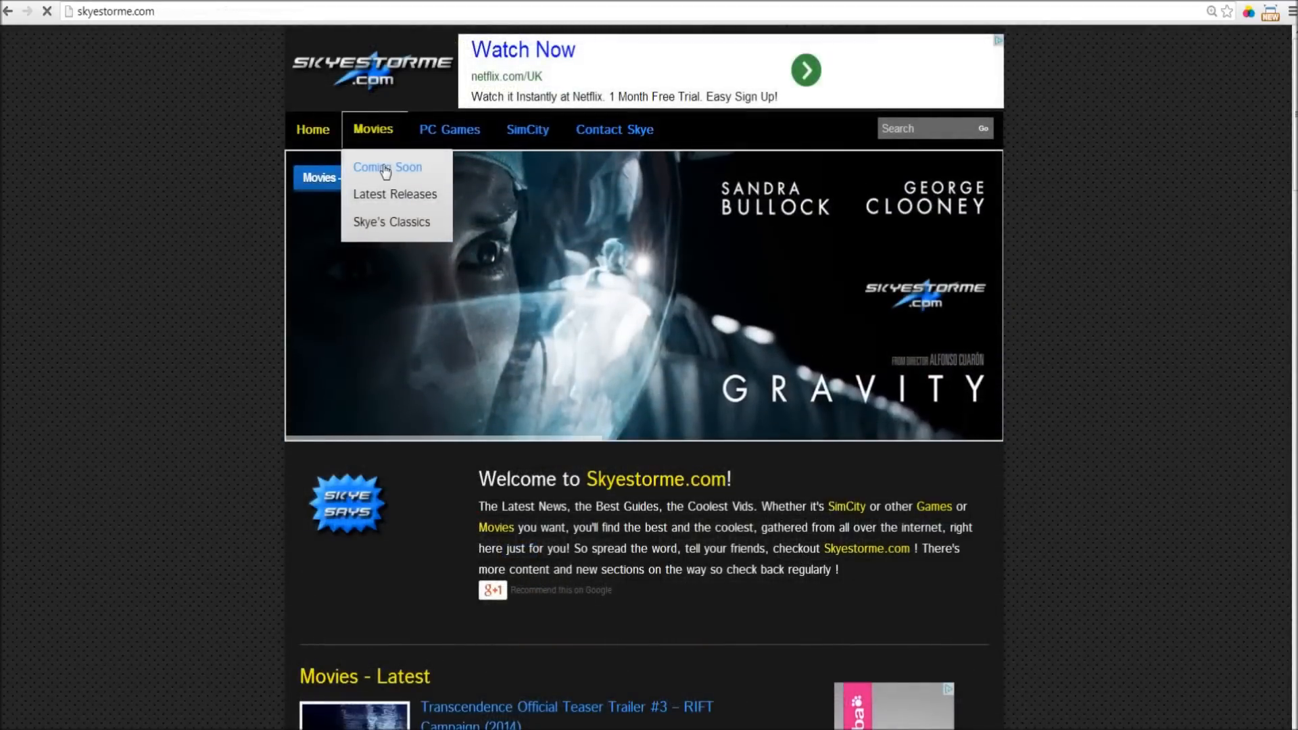
Step: On Coming Soon, filter Drama then Sci-Fi, sort alphabetically and open the Edge Of Tomorrow trailer
click(386, 167)
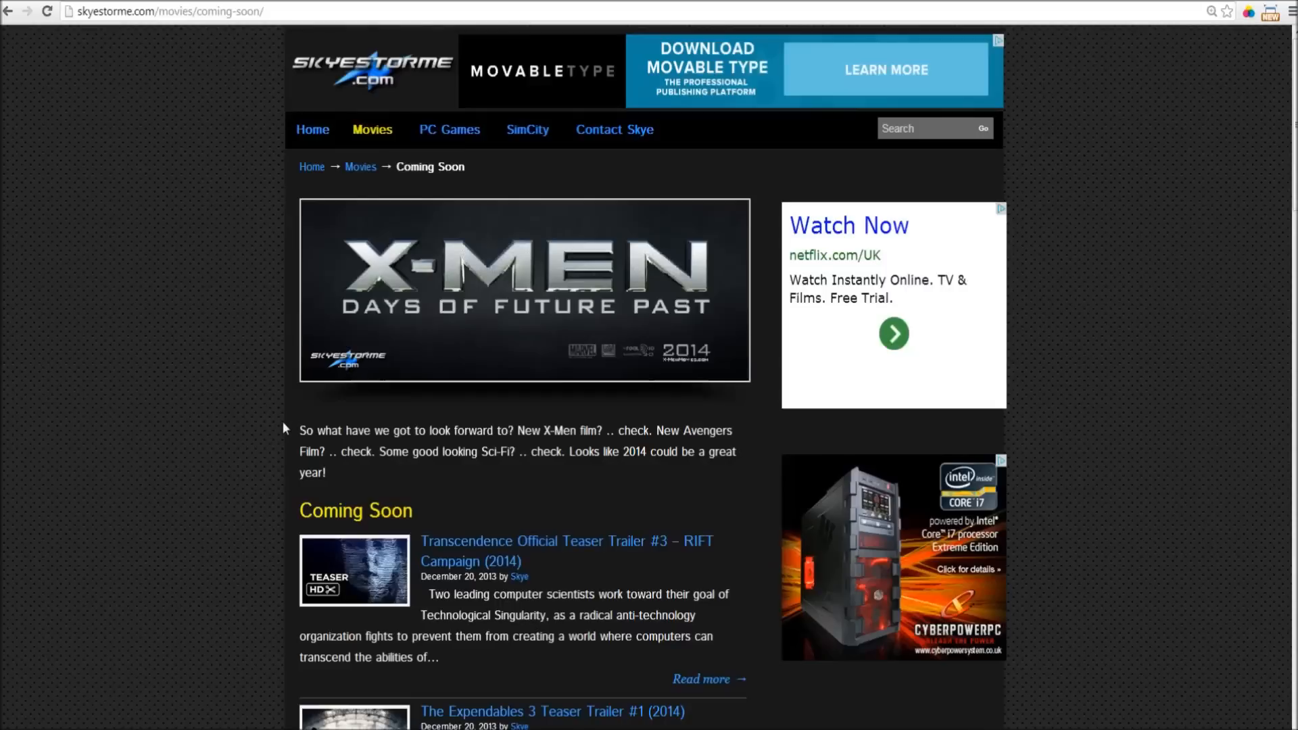
mouse_move(496, 515)
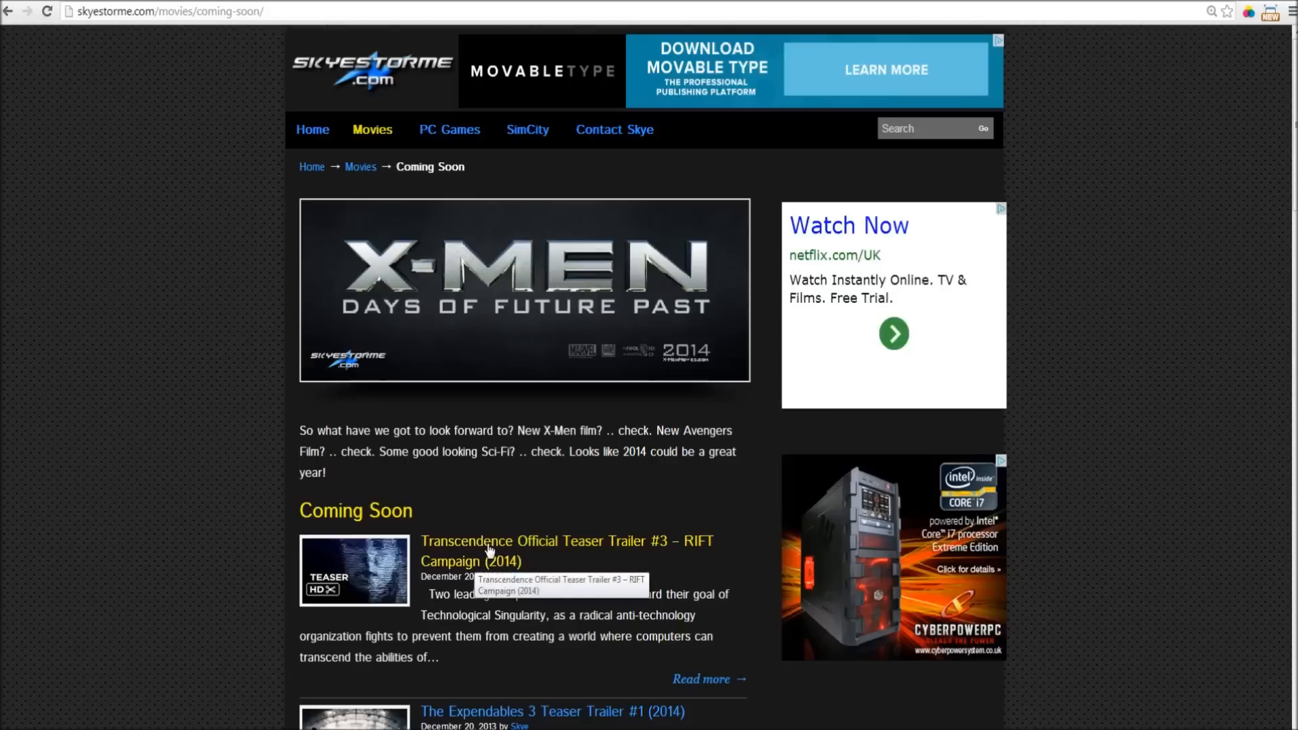
mouse_move(1270, 211)
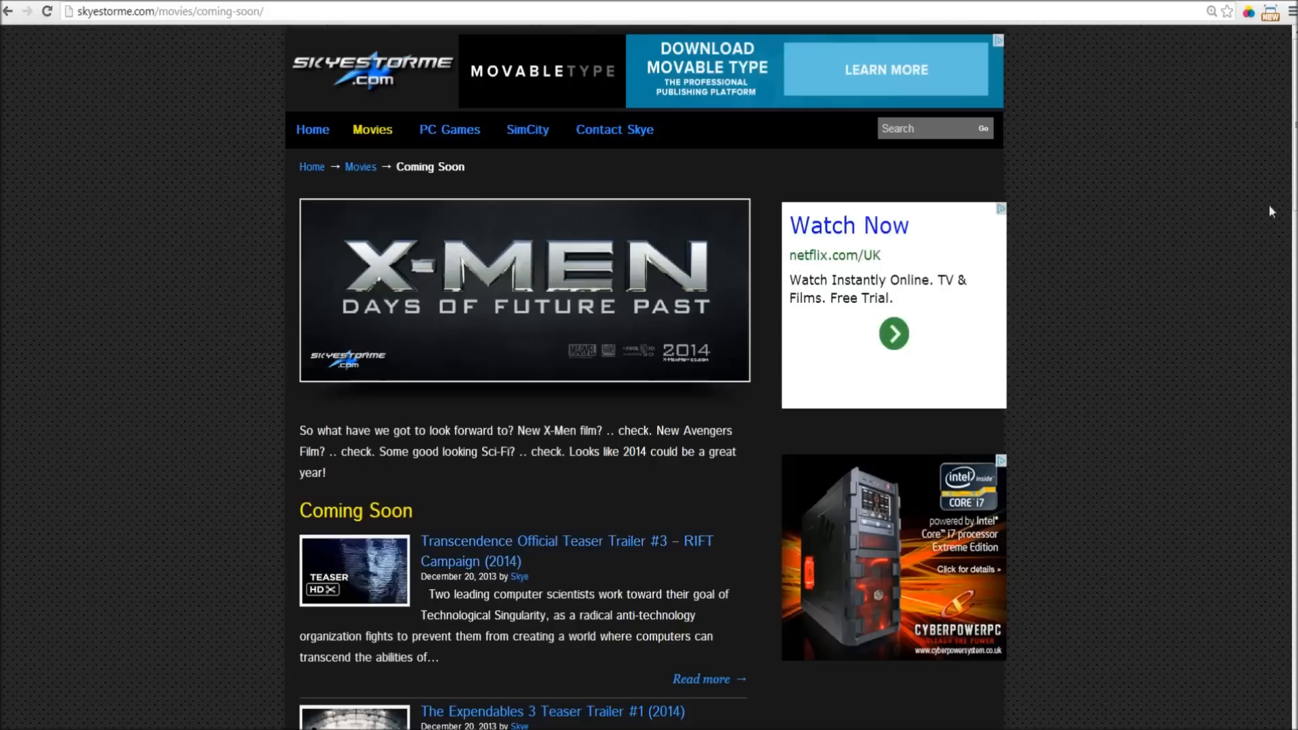
scroll(down, 3)
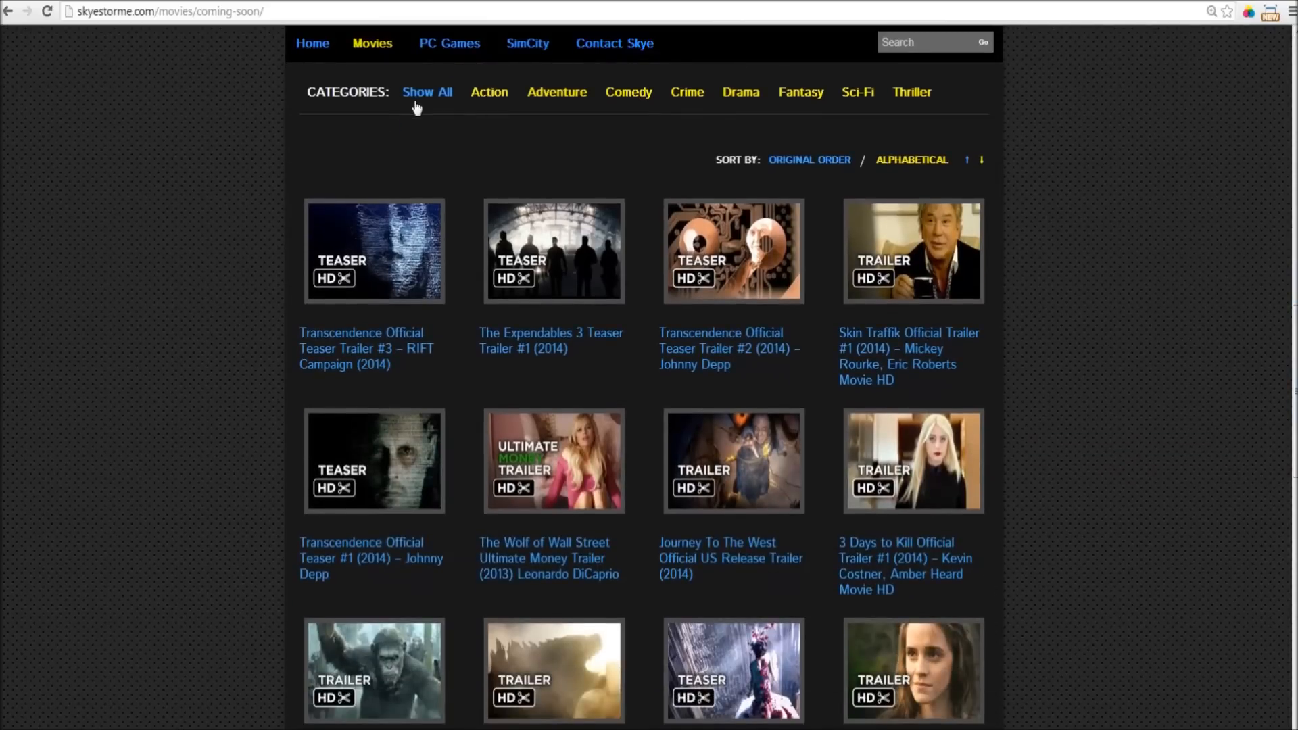
click(488, 92)
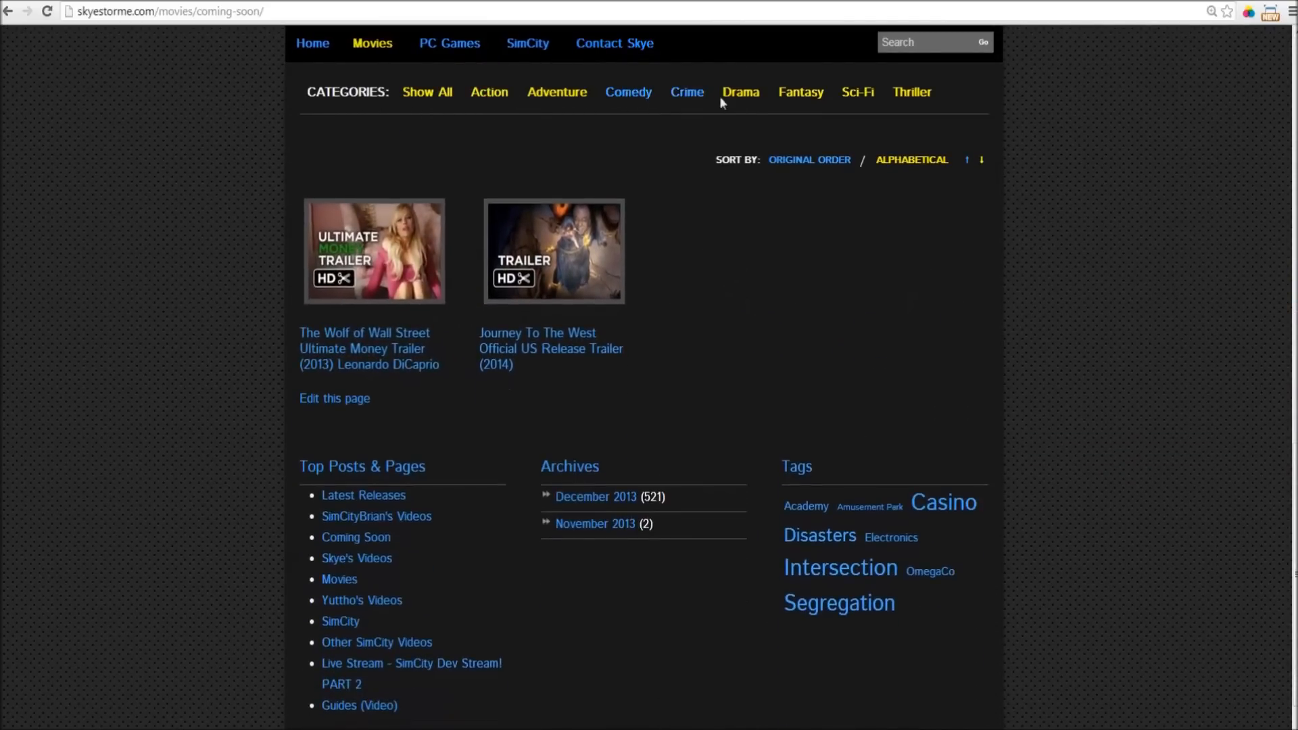
click(857, 92)
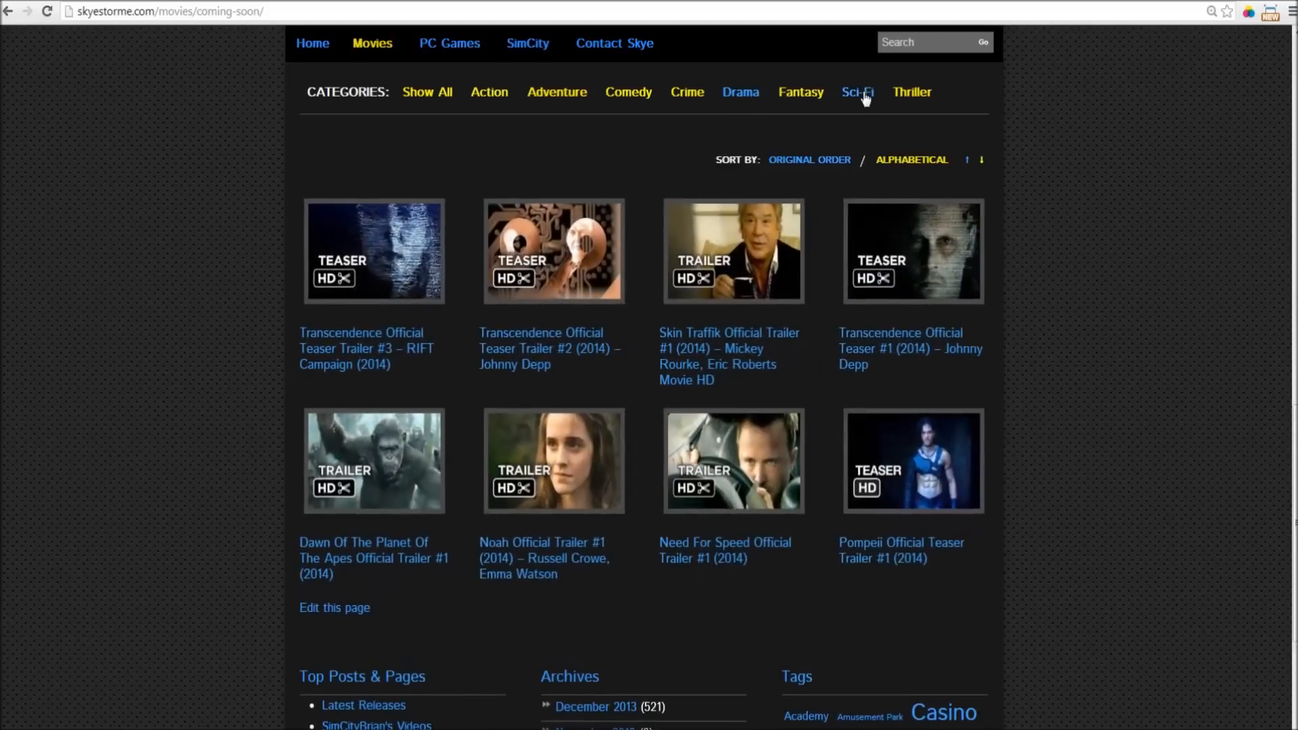
click(857, 92)
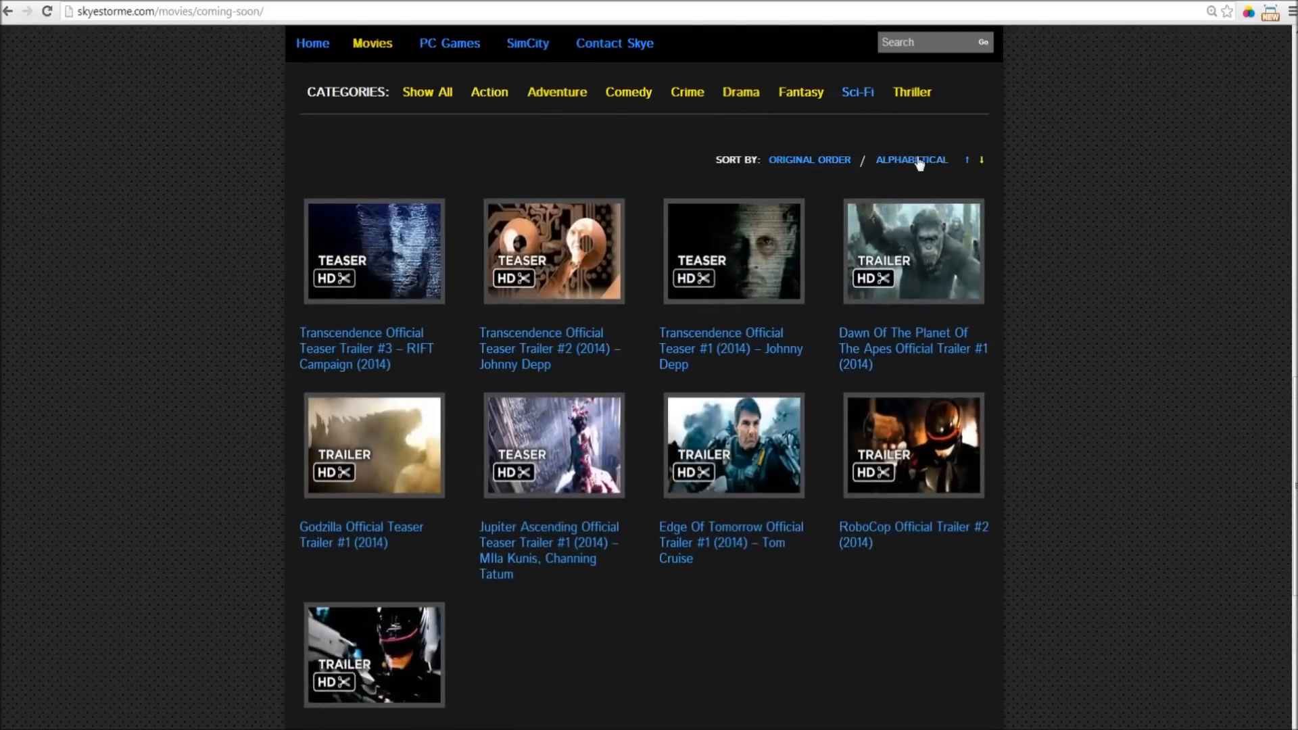
click(911, 159)
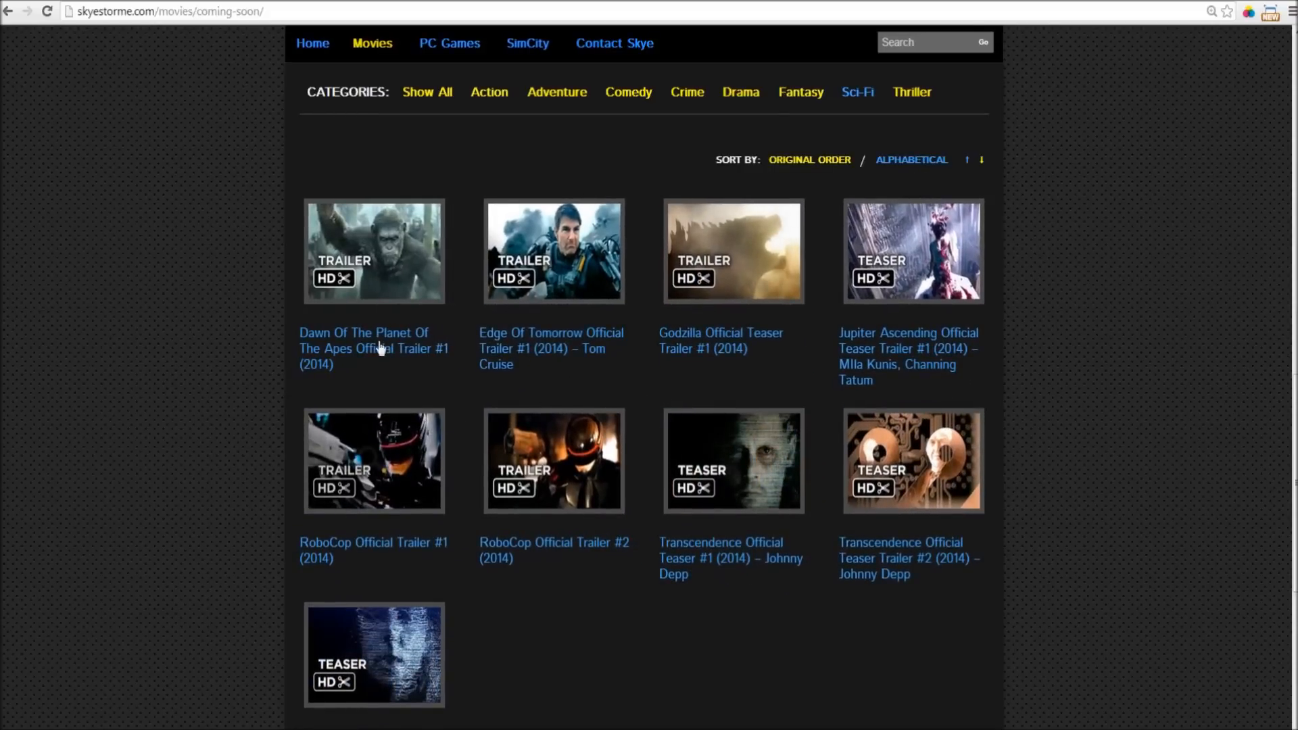
click(553, 252)
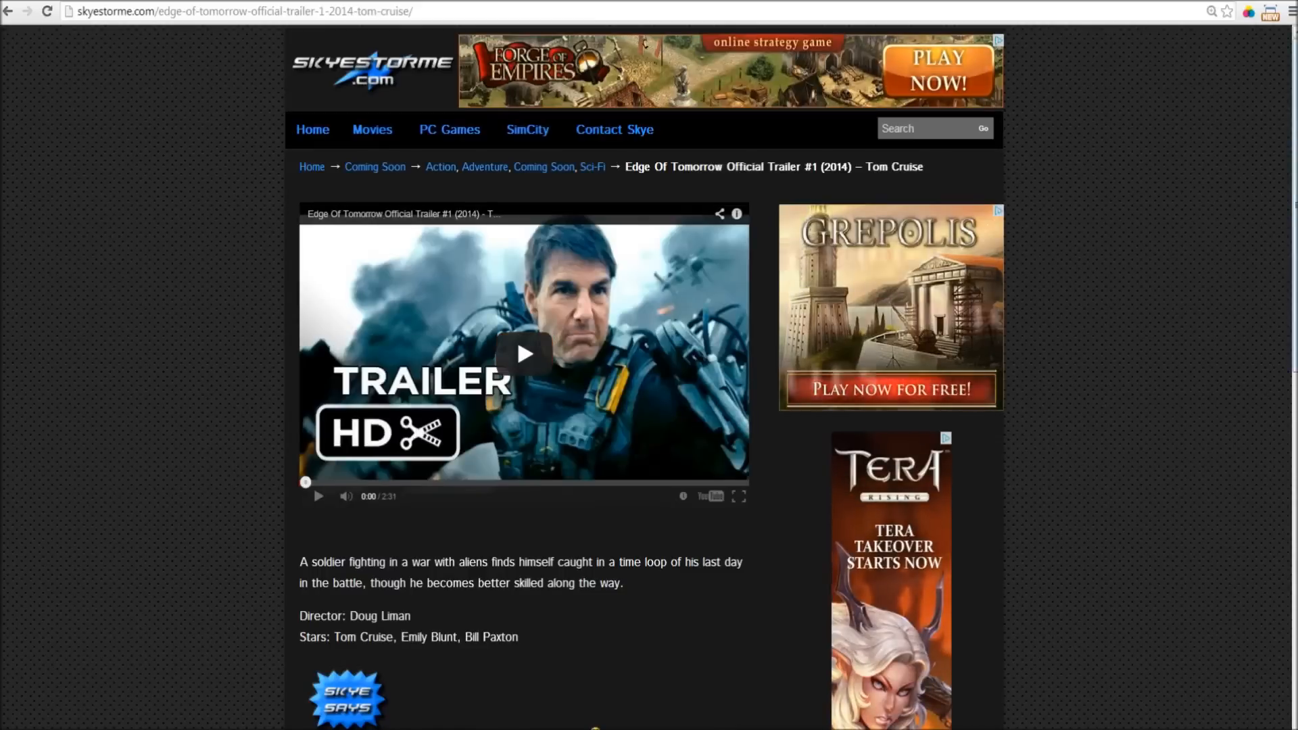
Step: Scroll the Edge Of Tomorrow post to read its synopsis and cast
scroll(down, 3)
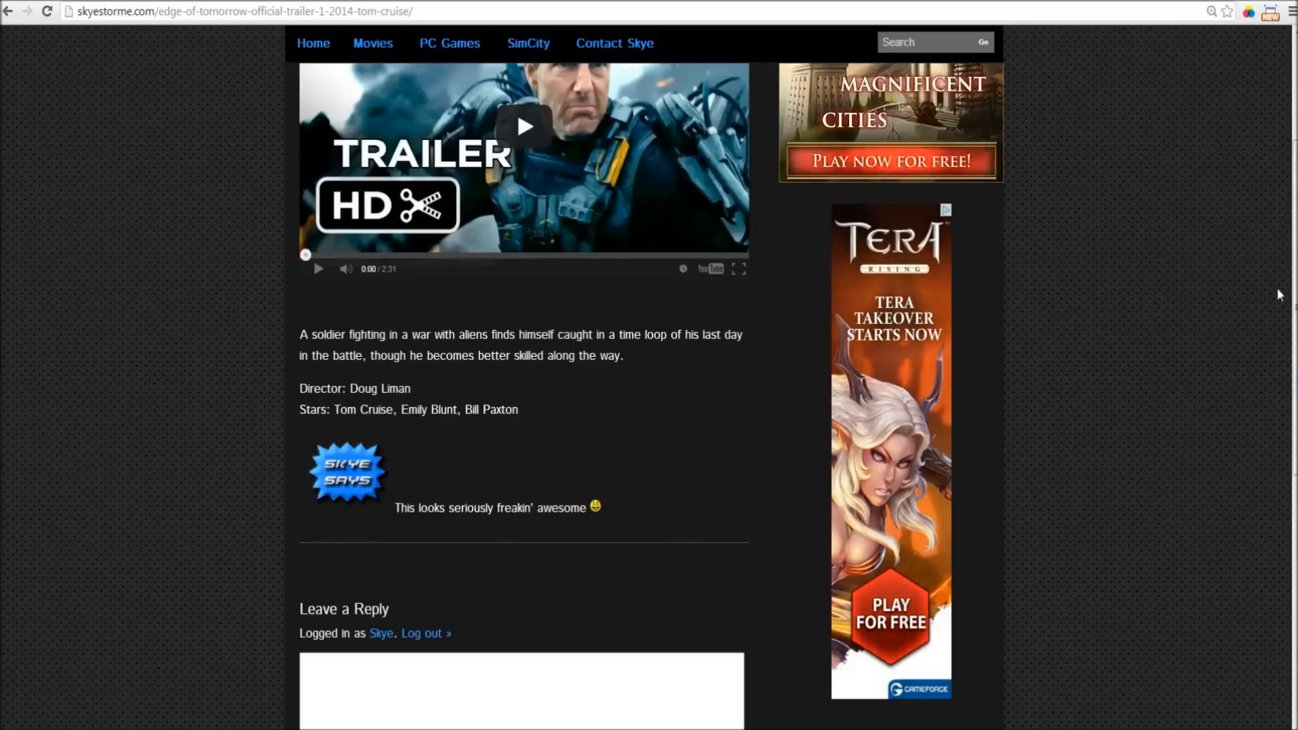
scroll(up, 3)
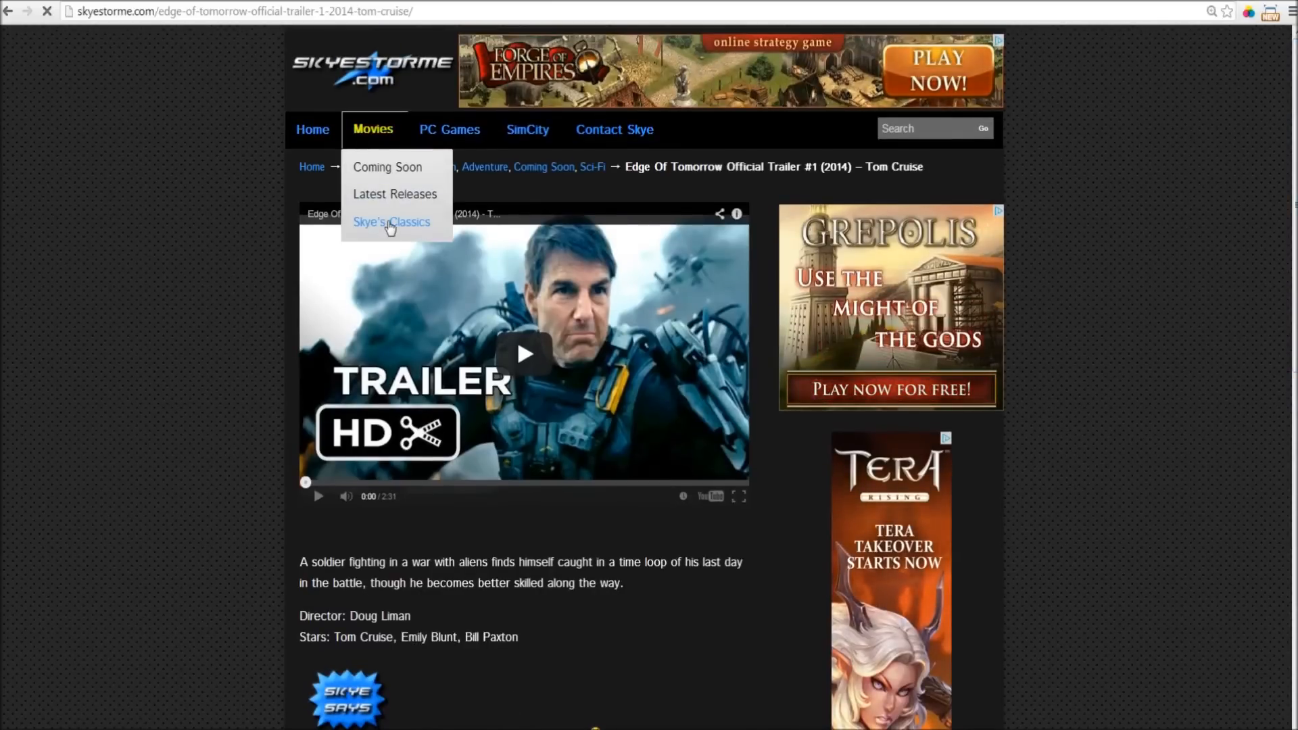
Step: Open Skye's Classics from the Movies menu and scroll to the Blade Runner (1982) listing
click(391, 222)
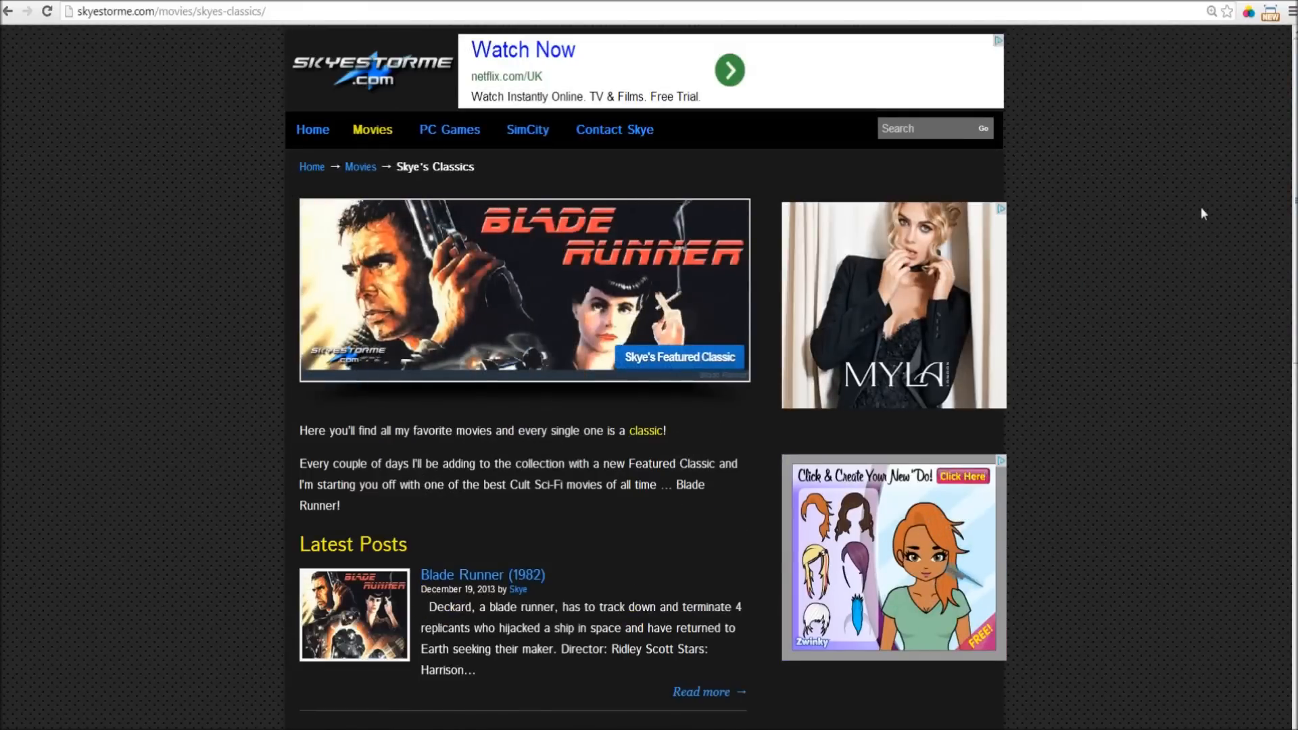
mouse_move(1229, 223)
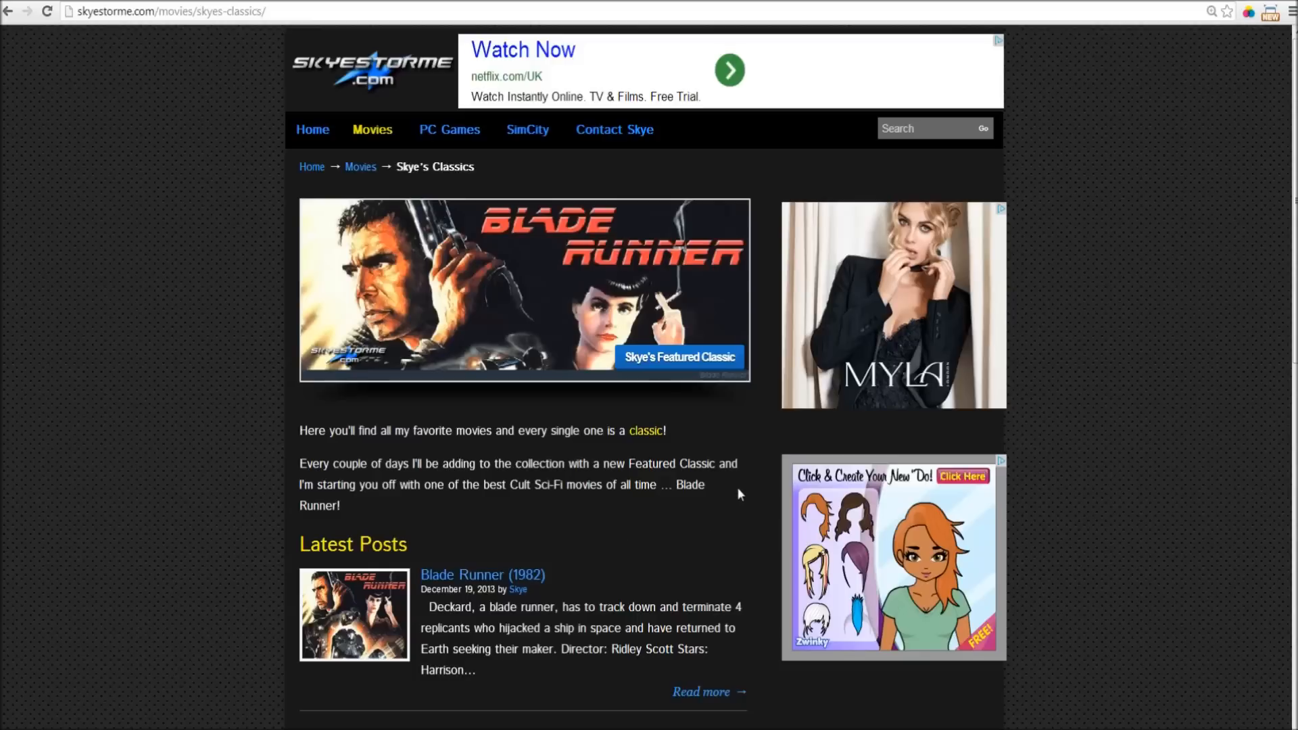
mouse_move(484, 403)
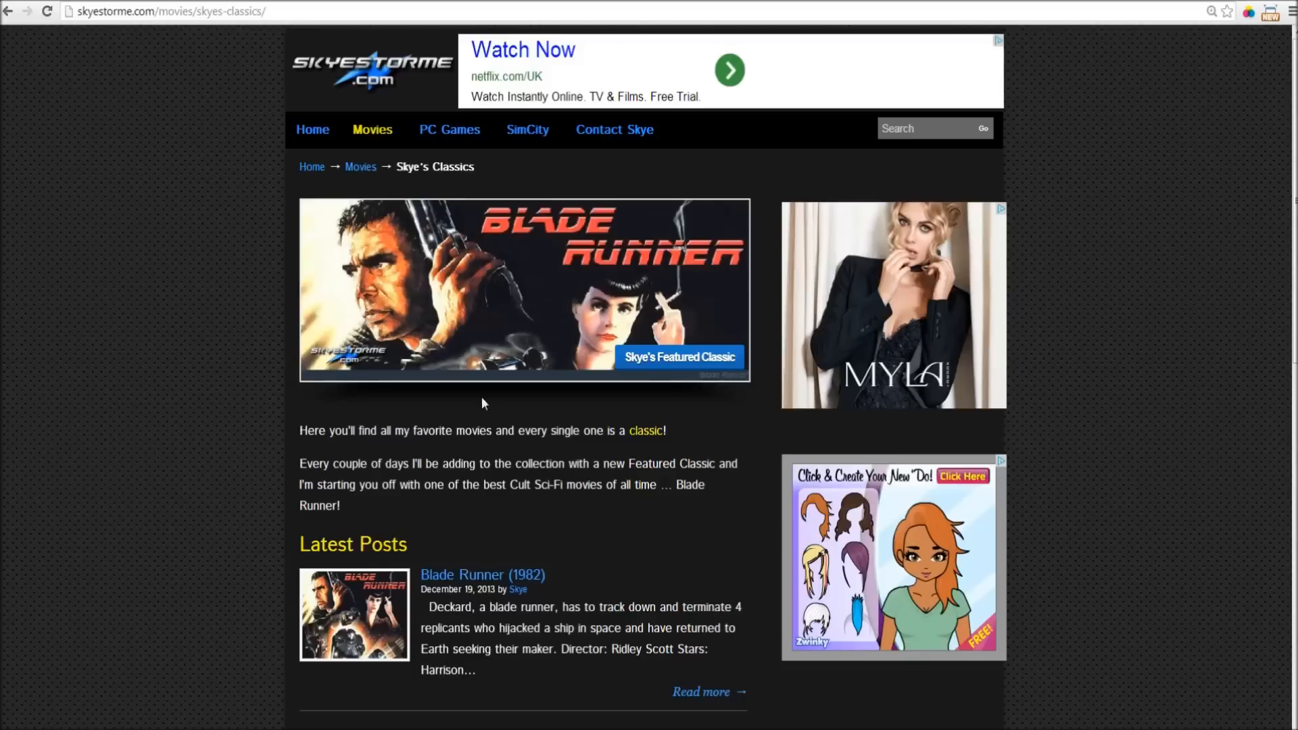
mouse_move(238, 455)
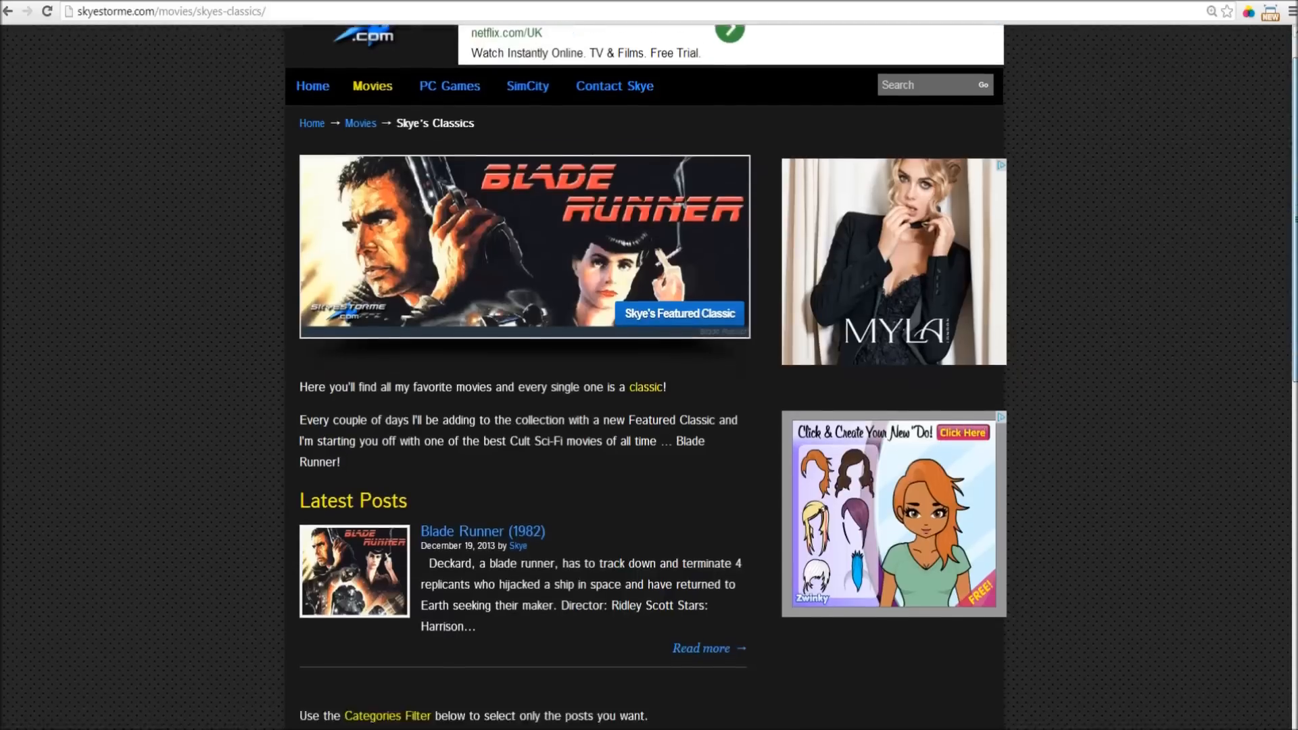
scroll(down, 3)
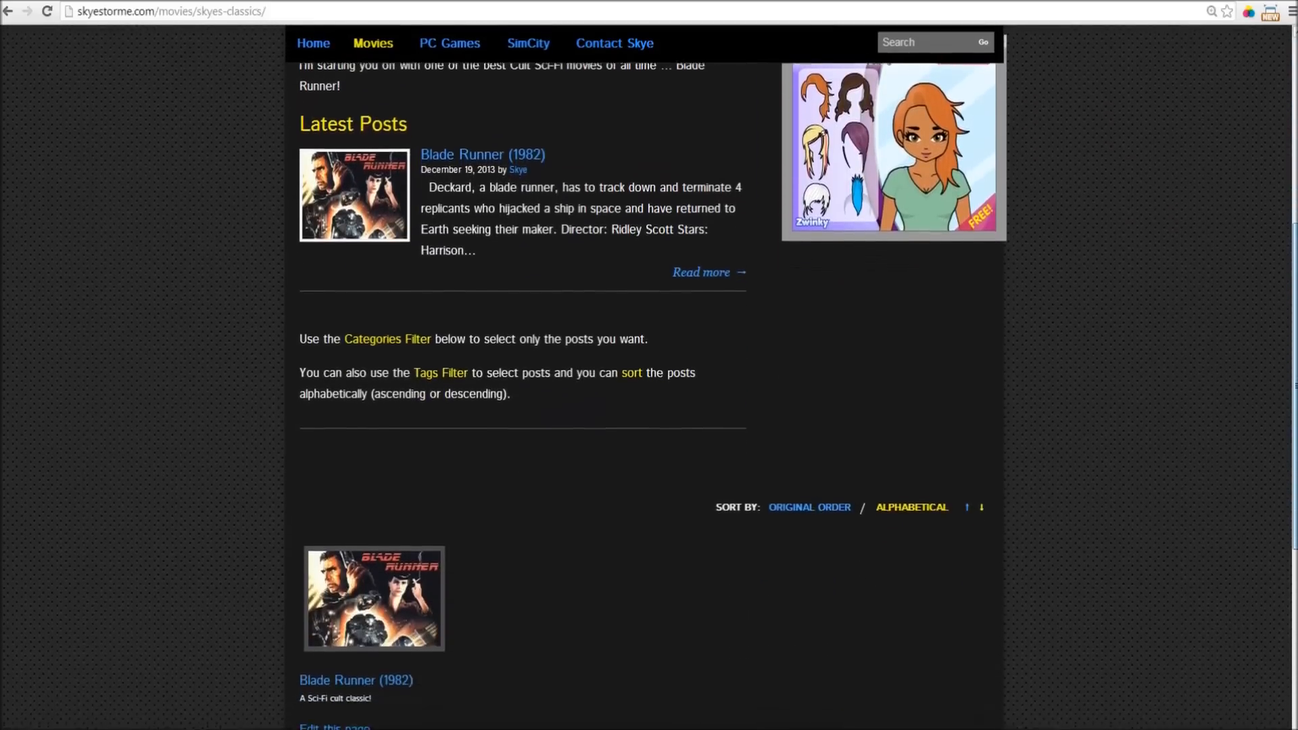
scroll(down, 3)
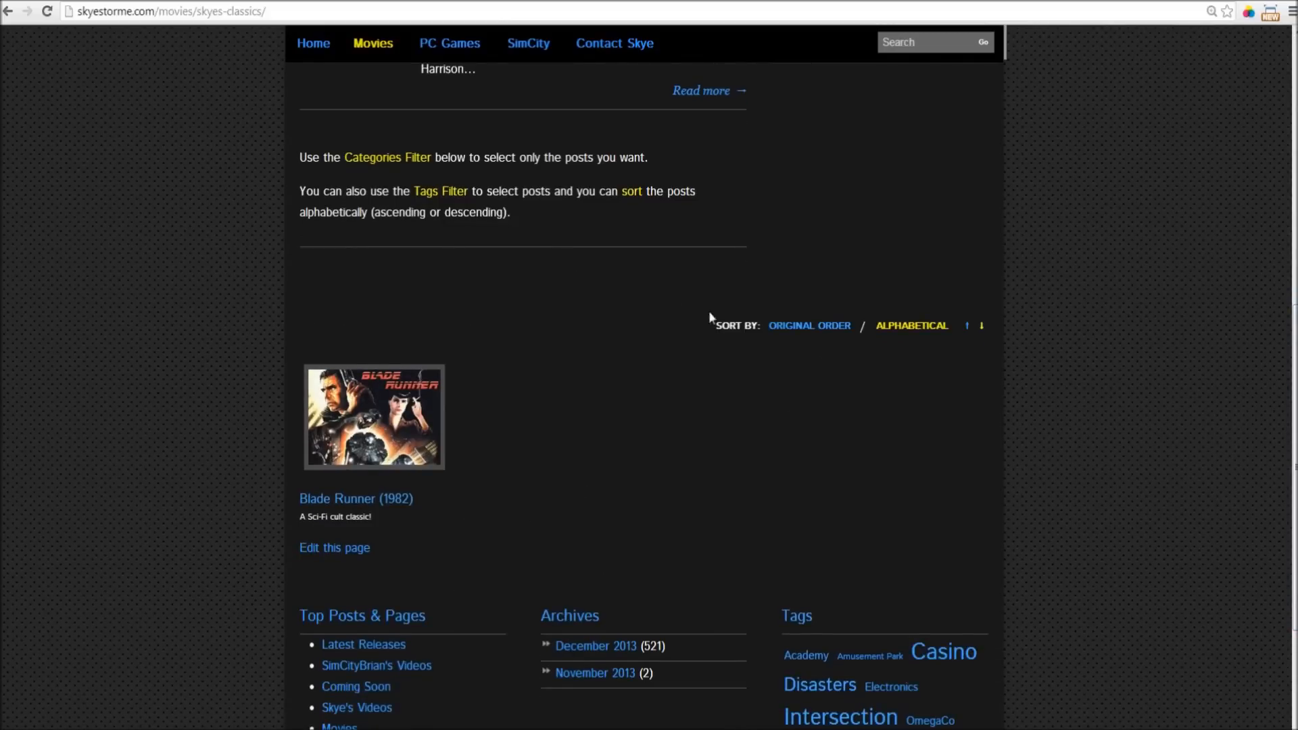
mouse_move(507, 327)
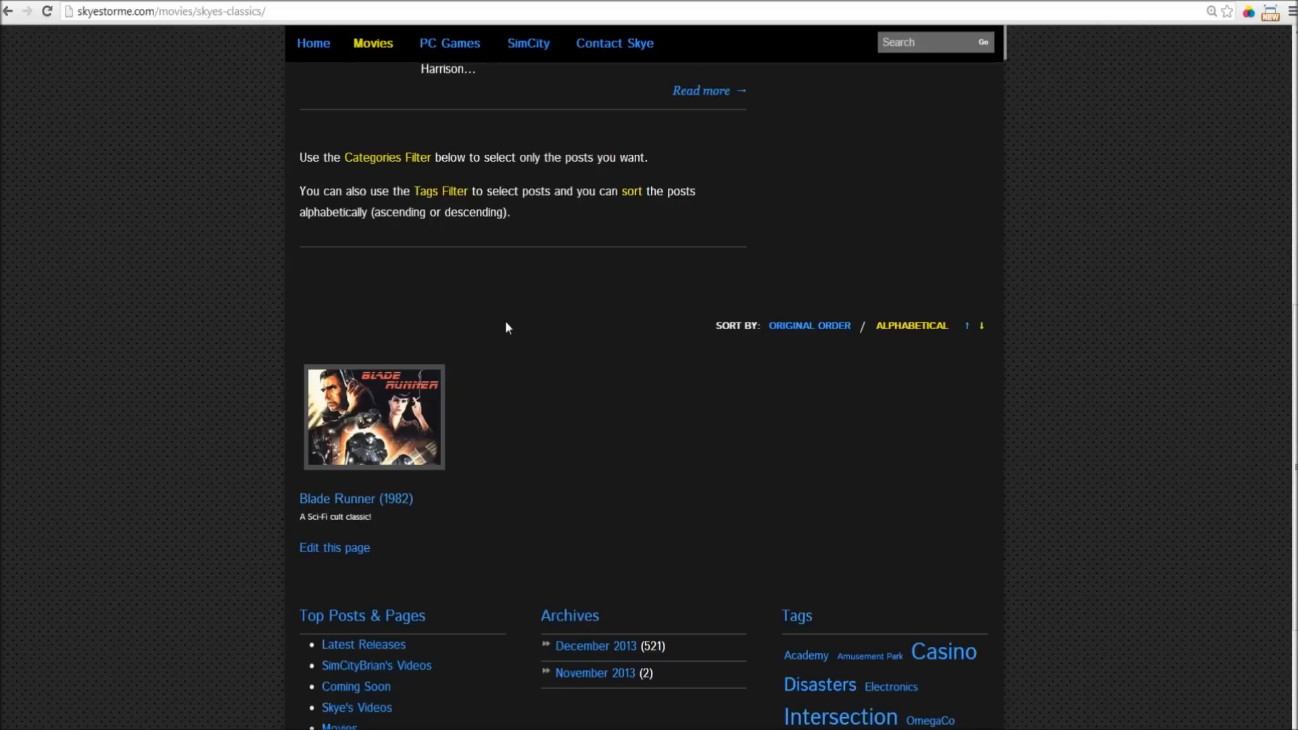
mouse_move(588, 420)
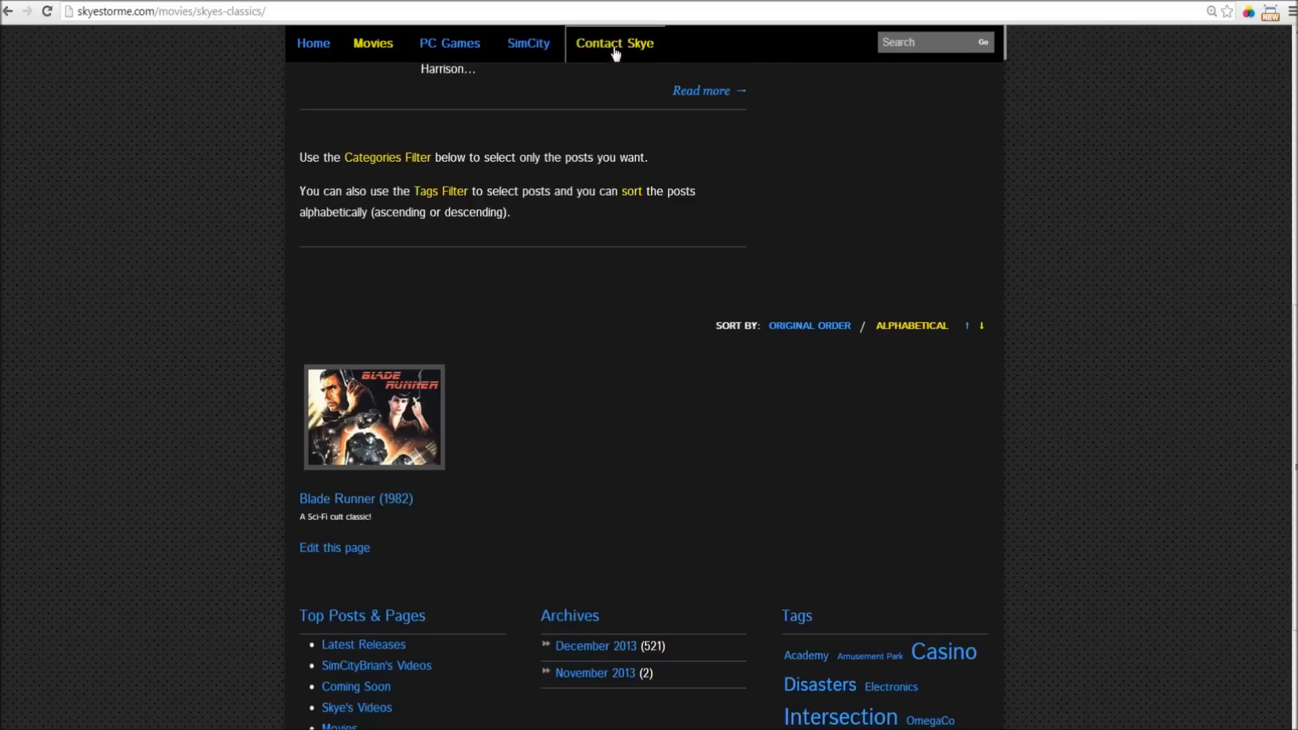
Step: Go back to the homepage and scroll down past Movies - Latest to the PC Games - Latest trailers
click(614, 43)
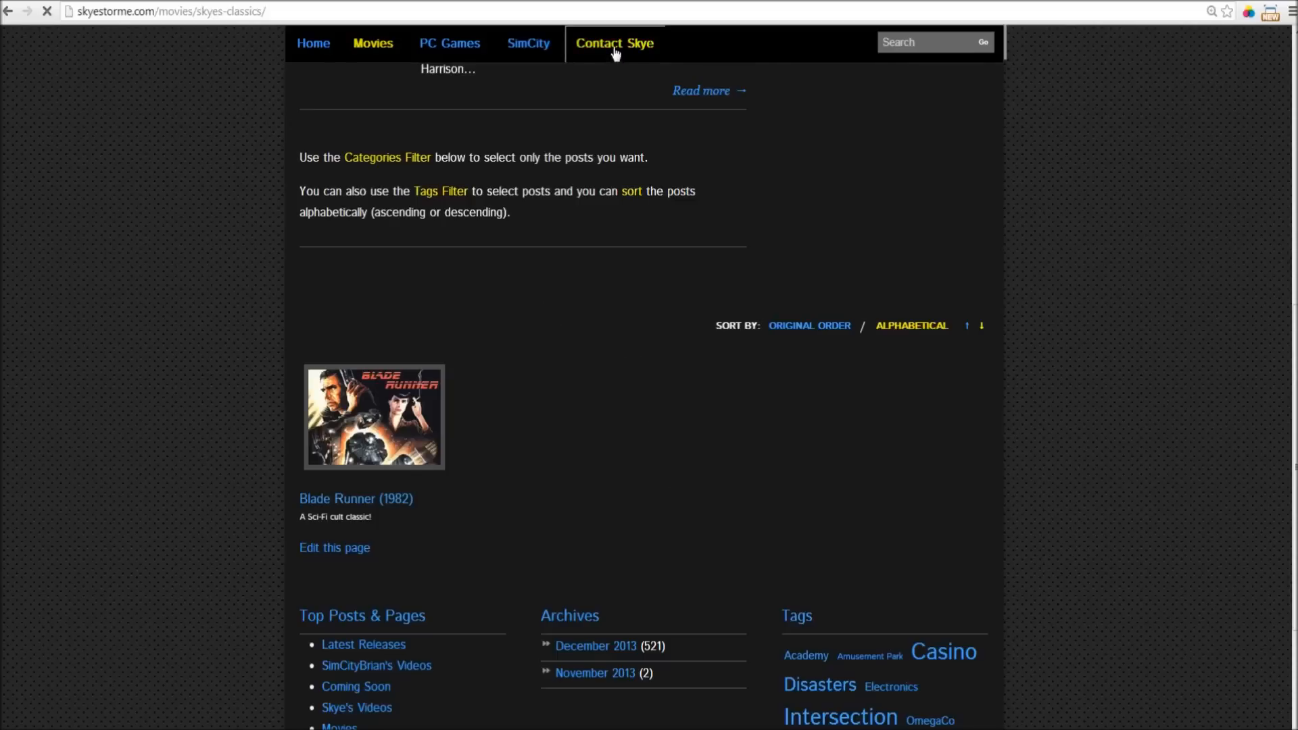
click(614, 43)
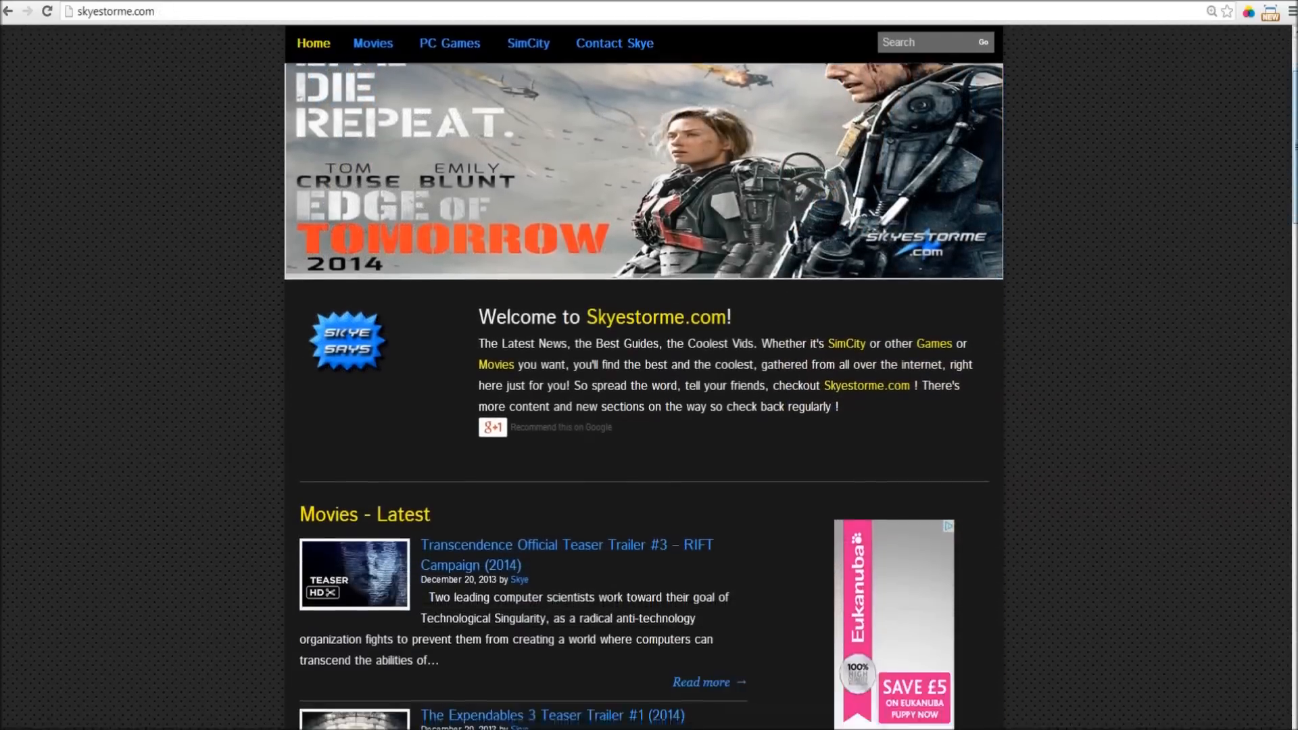
scroll(down, 3)
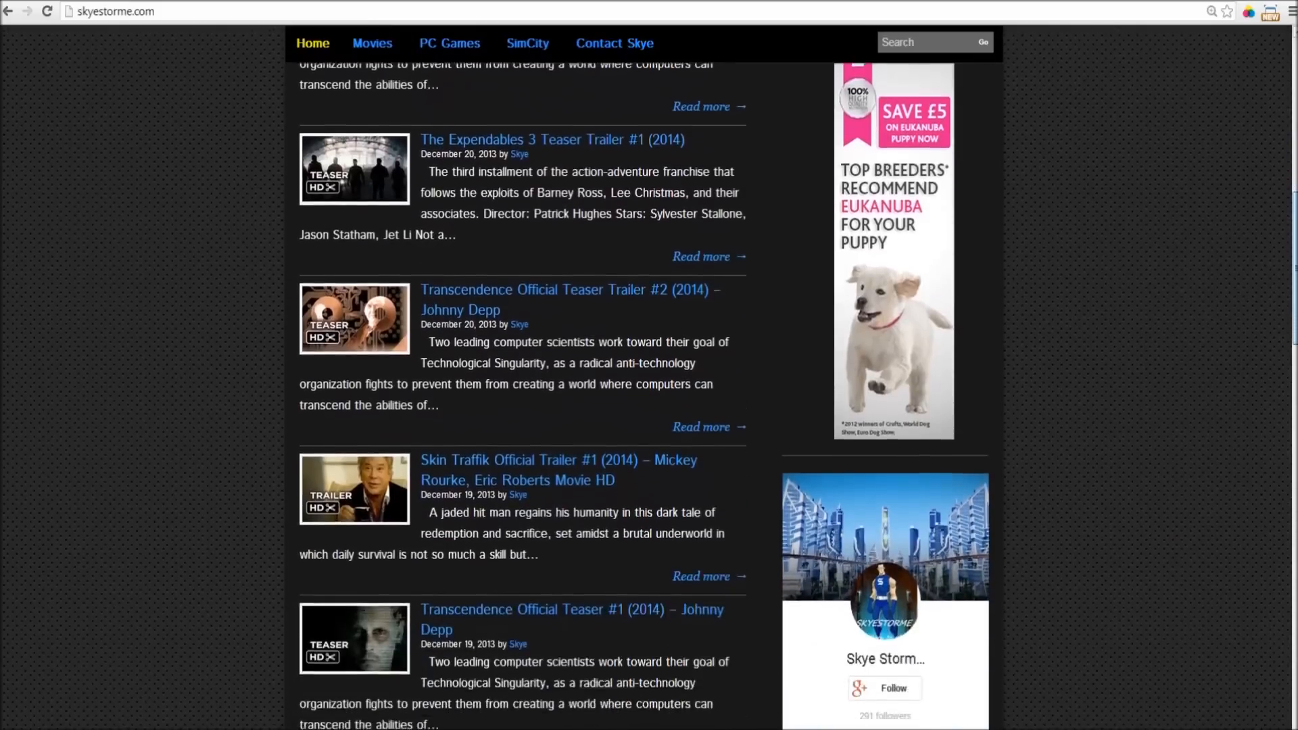
scroll(down, 3)
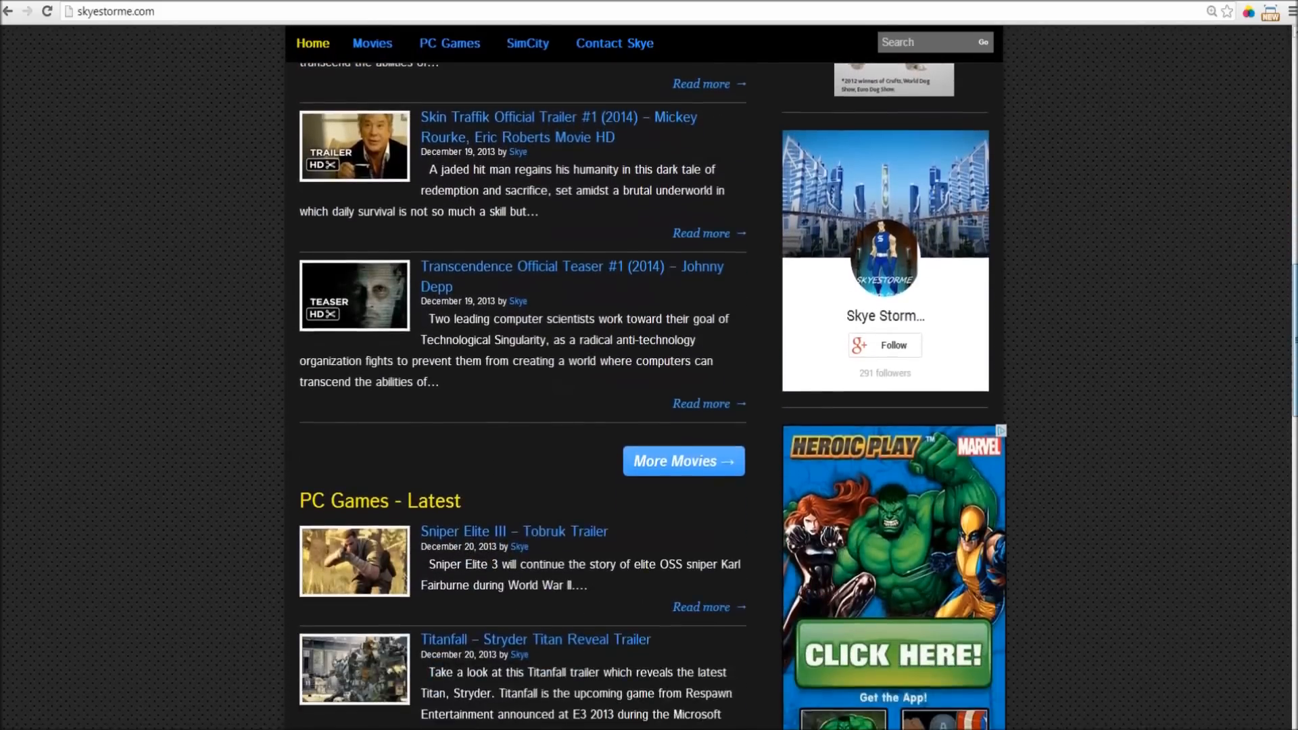
scroll(down, 3)
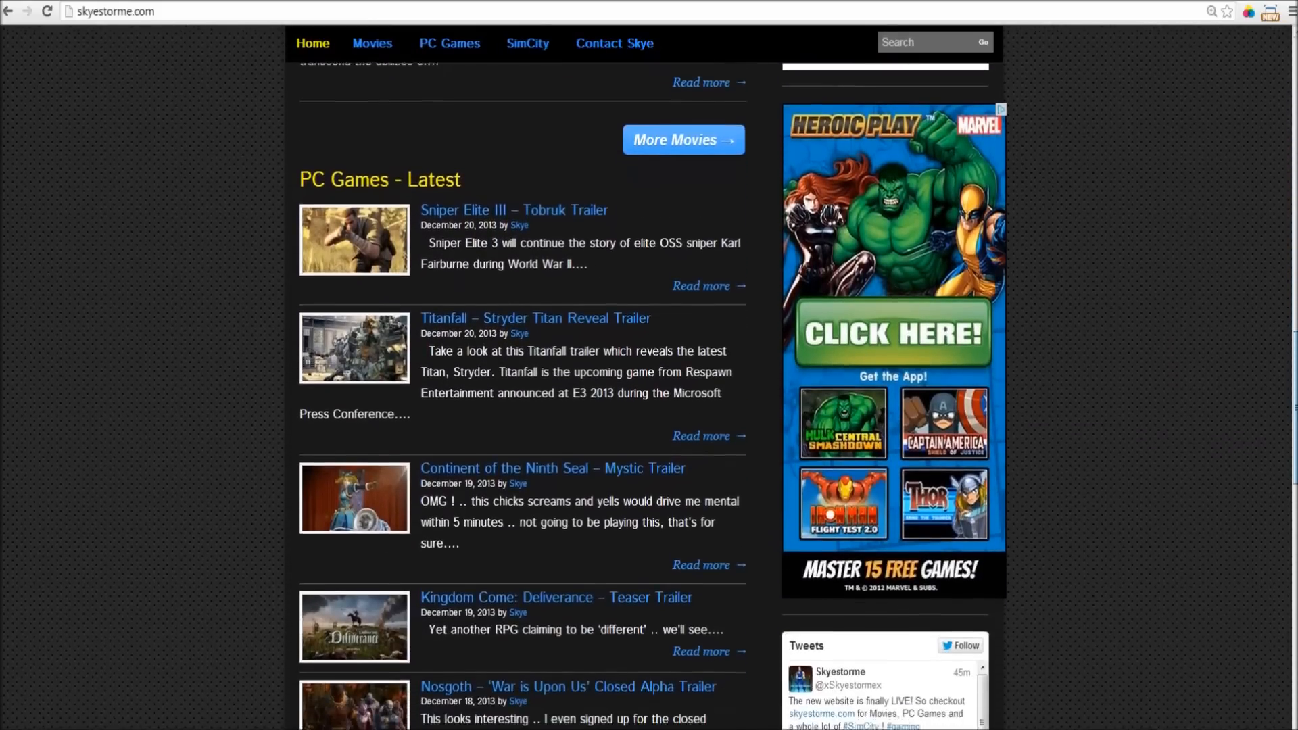
scroll(down, 3)
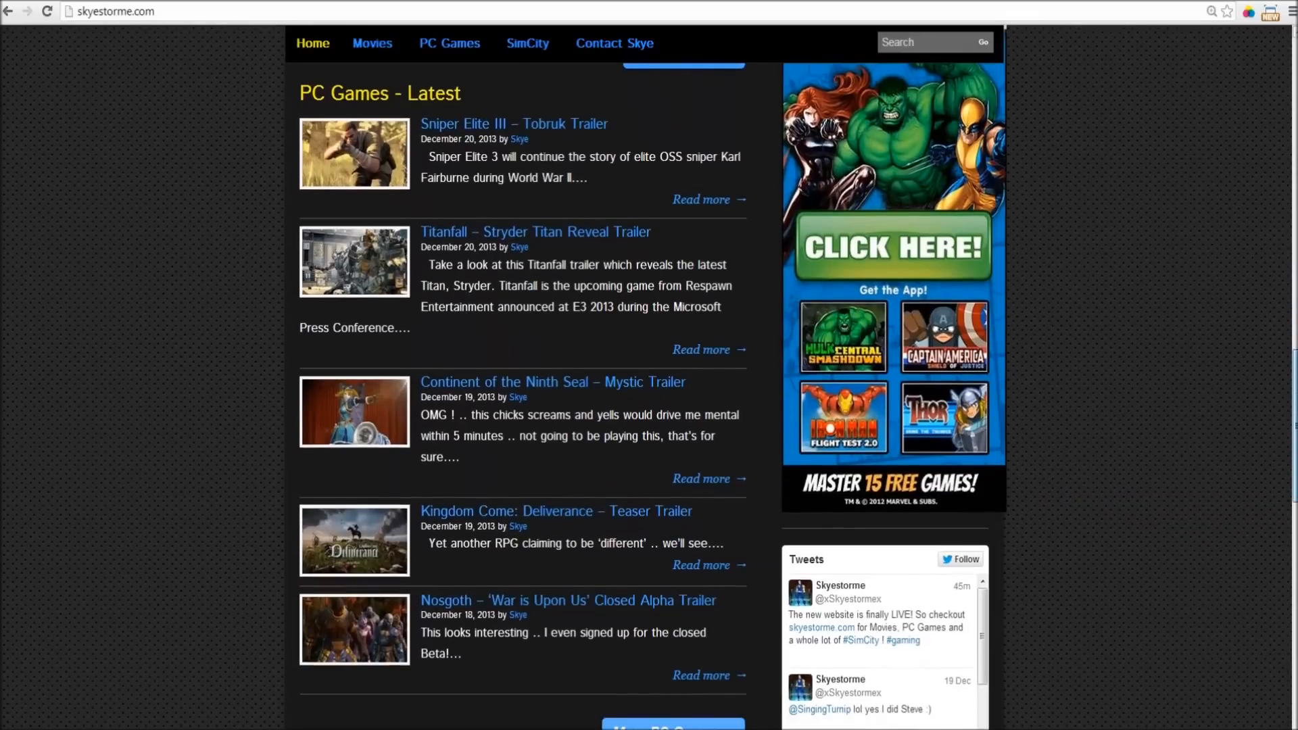
scroll(down, 3)
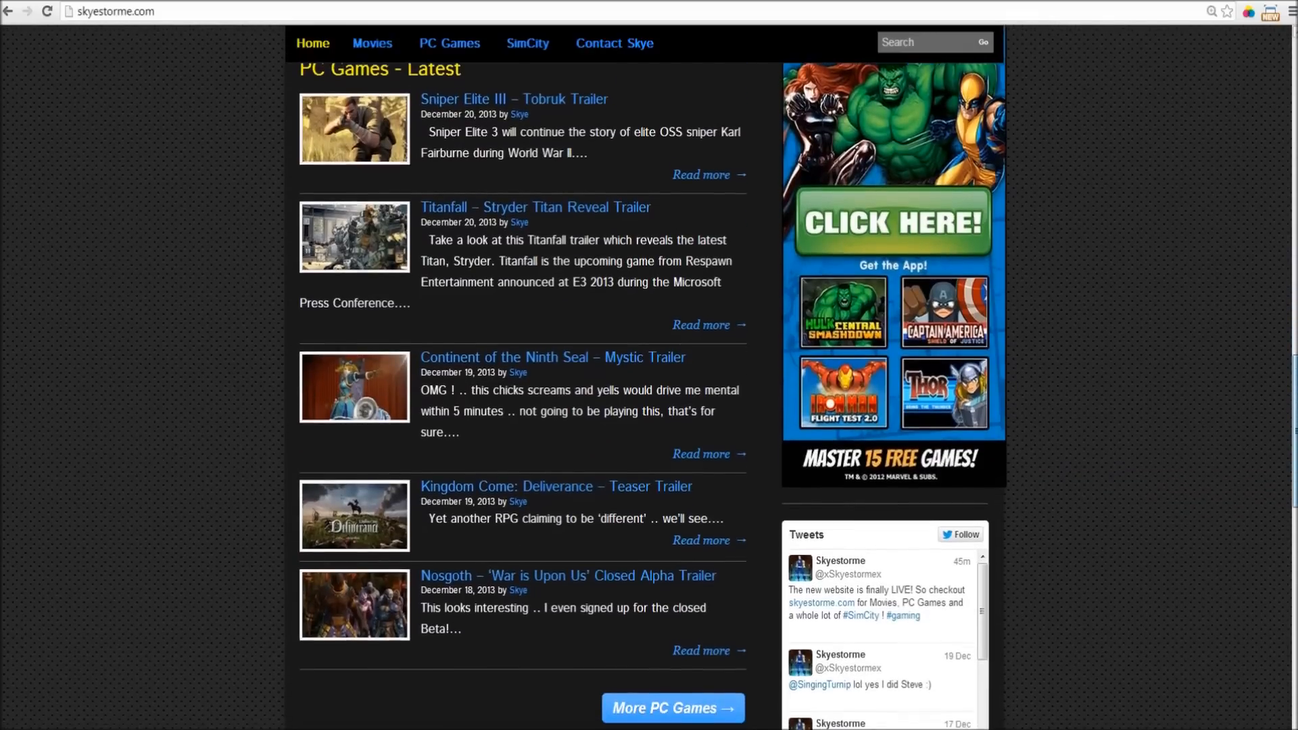